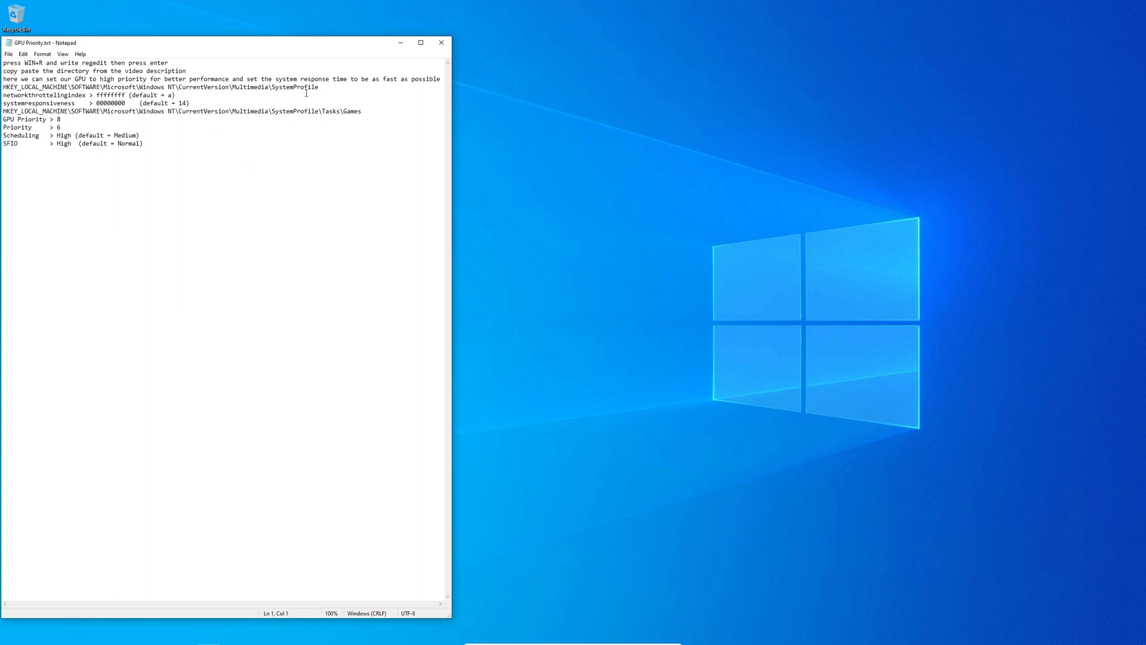
Copy the HKEY_LOCAL_MACHINE…\SystemProfile path from the notes and minimize Notepad.
triple_click(160, 86)
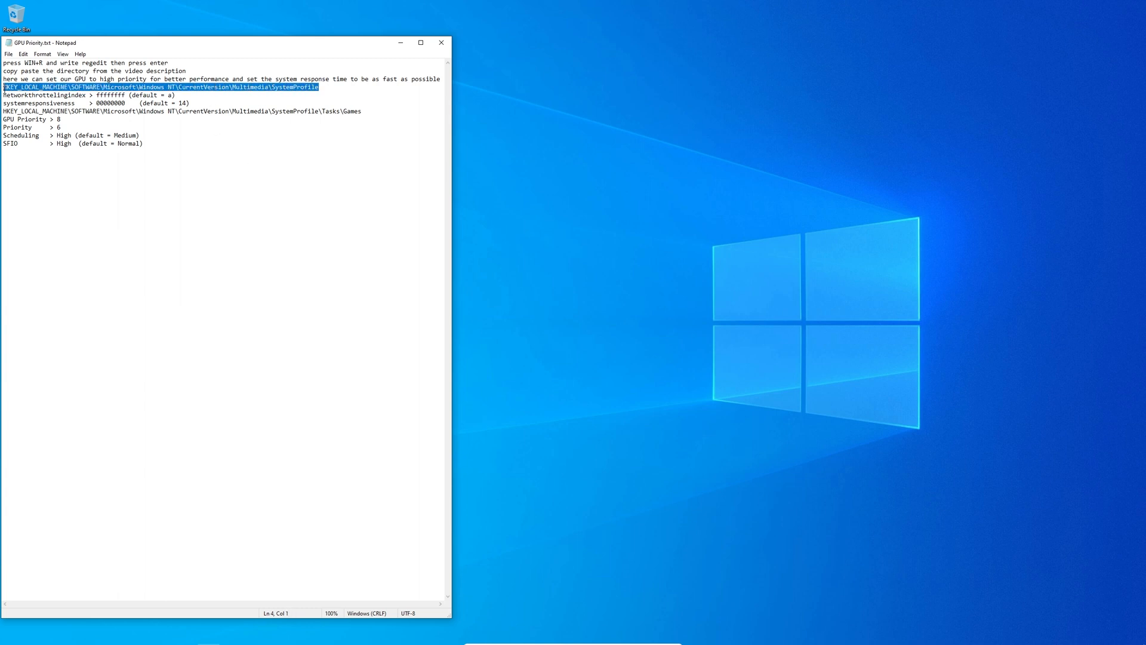
left_click(440, 43)
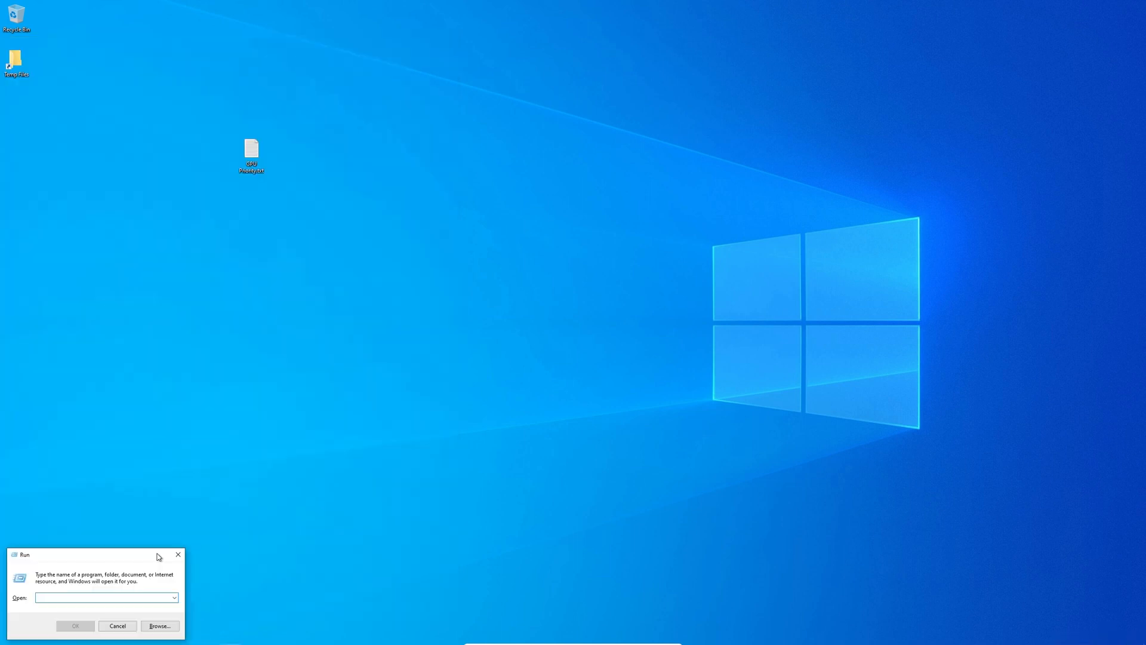
Launch regedit and paste the copied SystemProfile path into the address bar.
type("regedit")
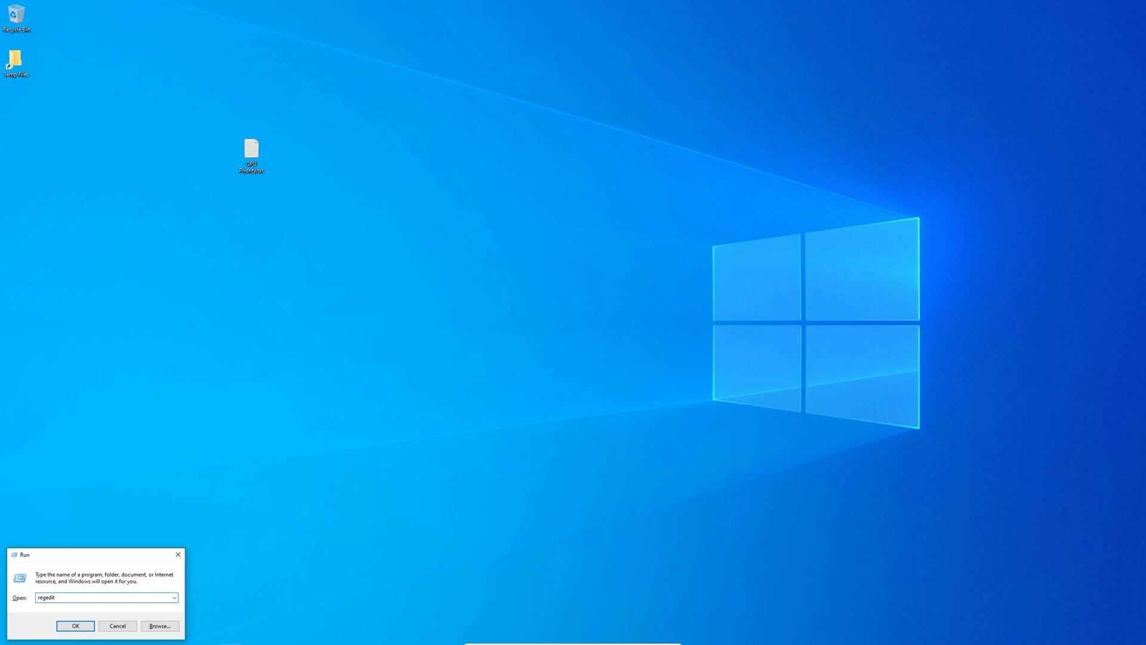
left_click(74, 625)
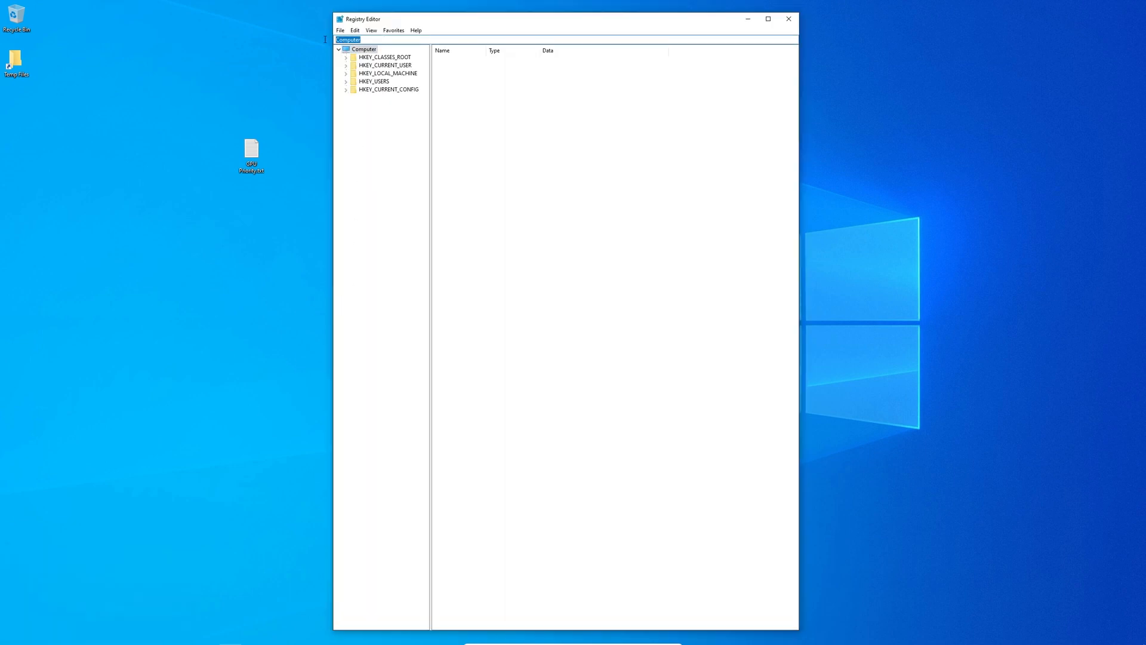
right_click(348, 39)
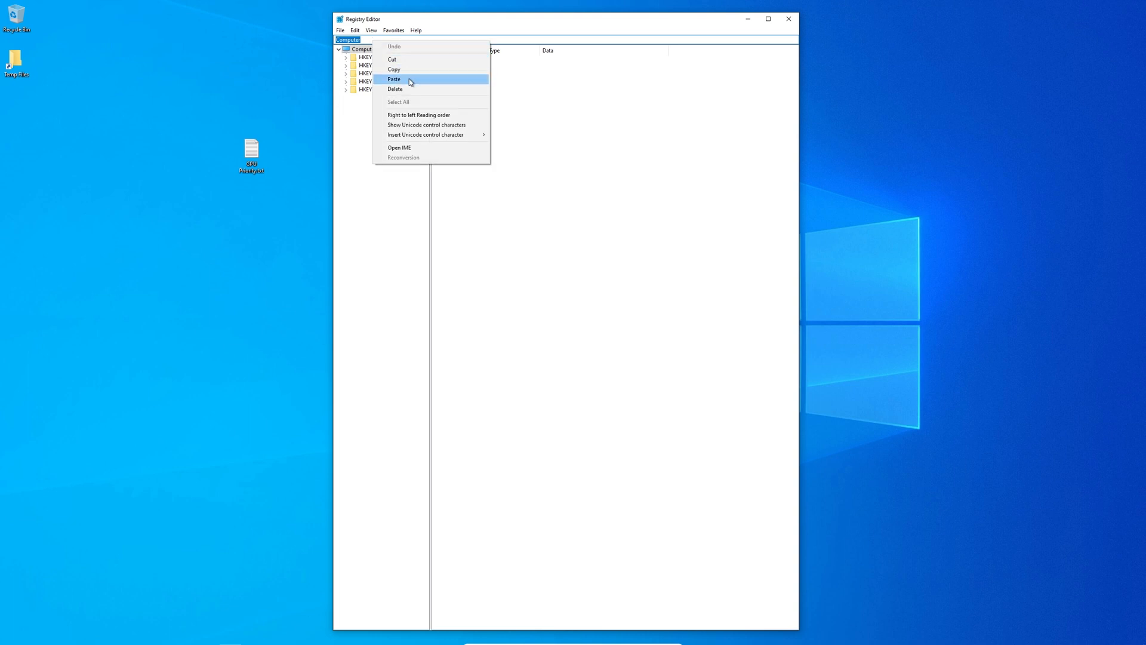
left_click(394, 79)
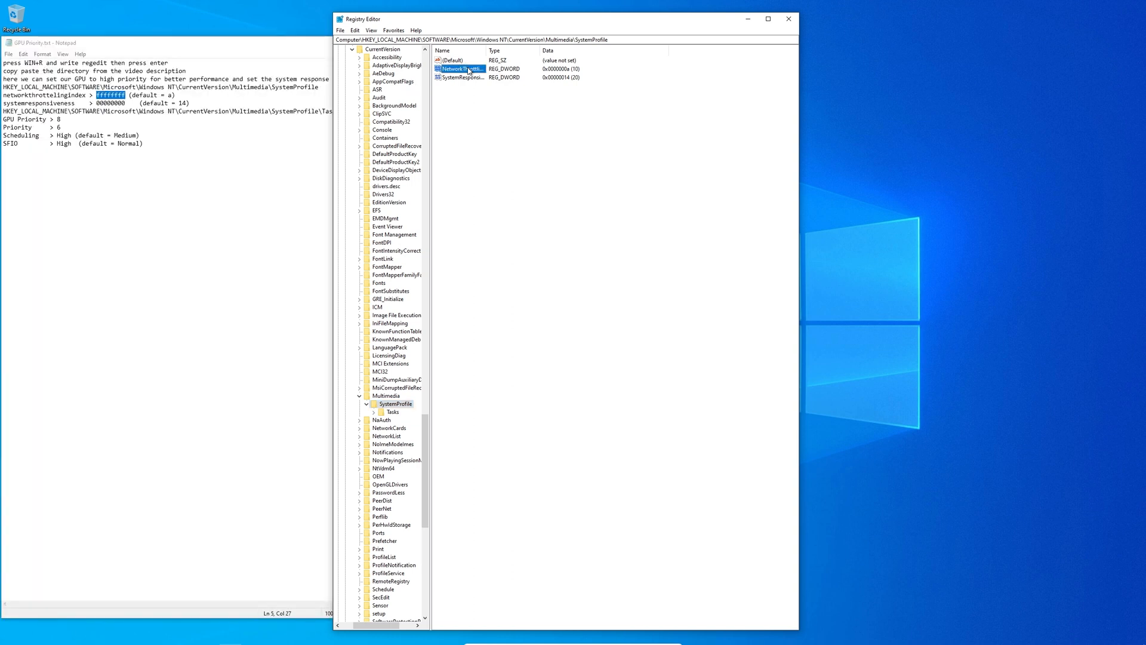
Set NetworkThrottlingIndex to ffffffff and SystemResponsiveness to 0, then select the Tasks key.
double_click(460, 68)
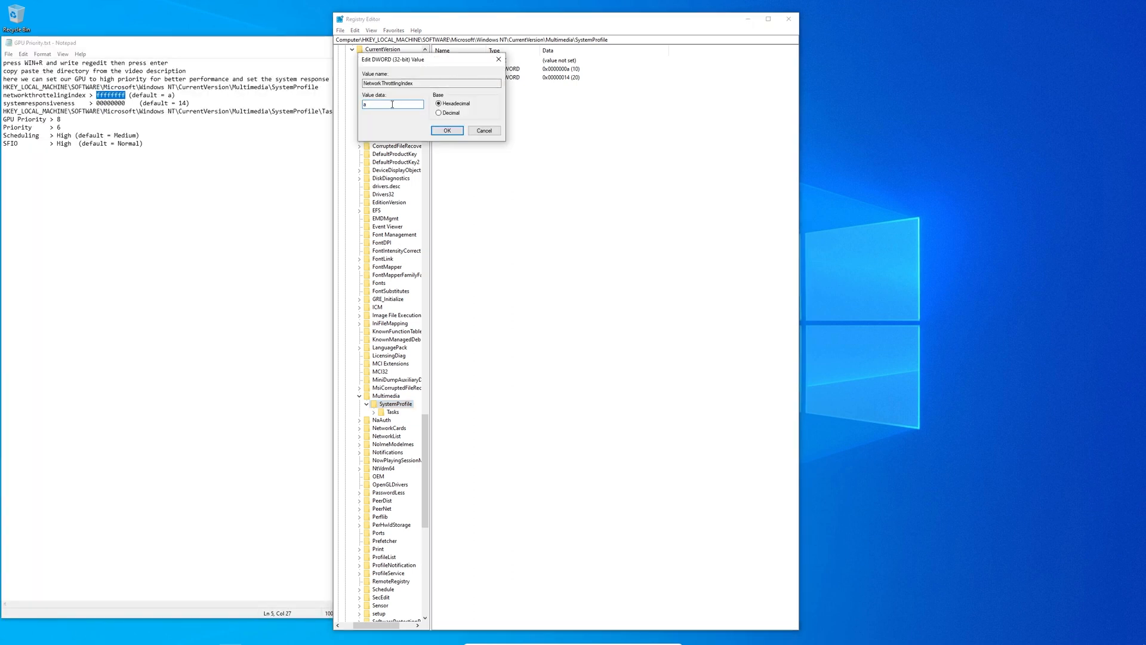
right_click(393, 104)
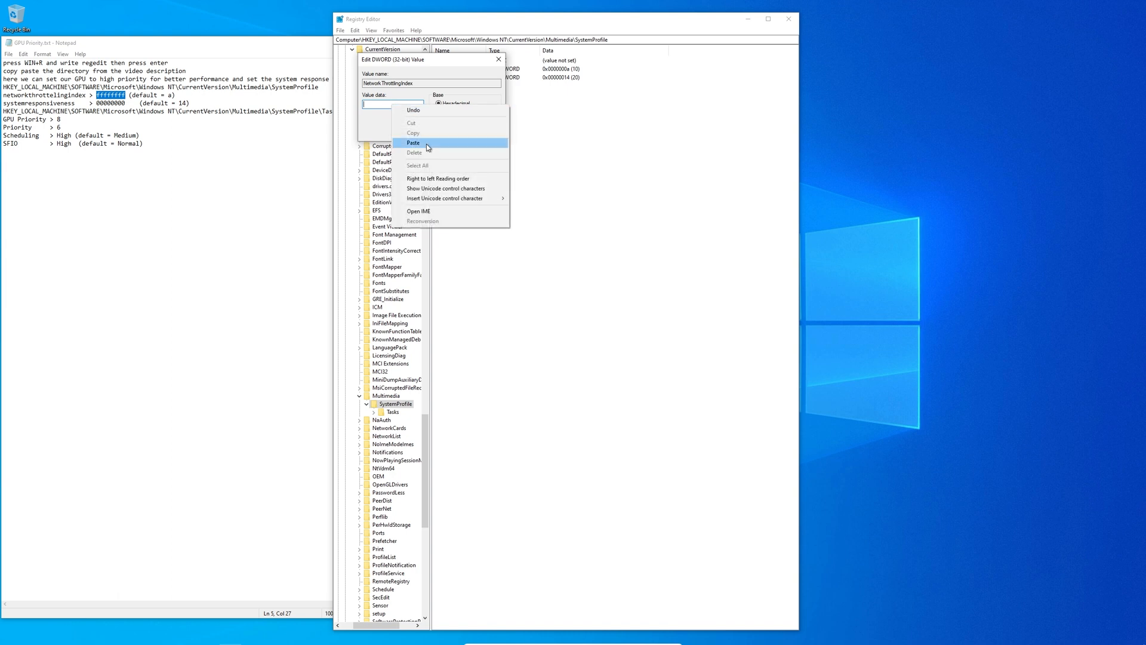
left_click(414, 143)
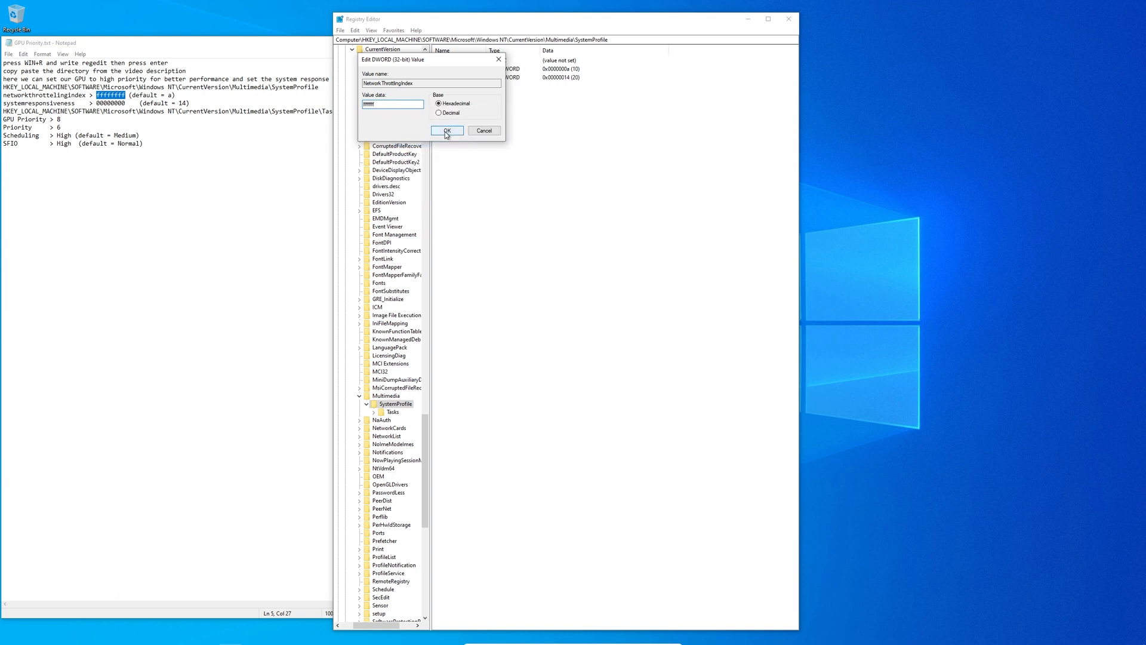
left_click(447, 130)
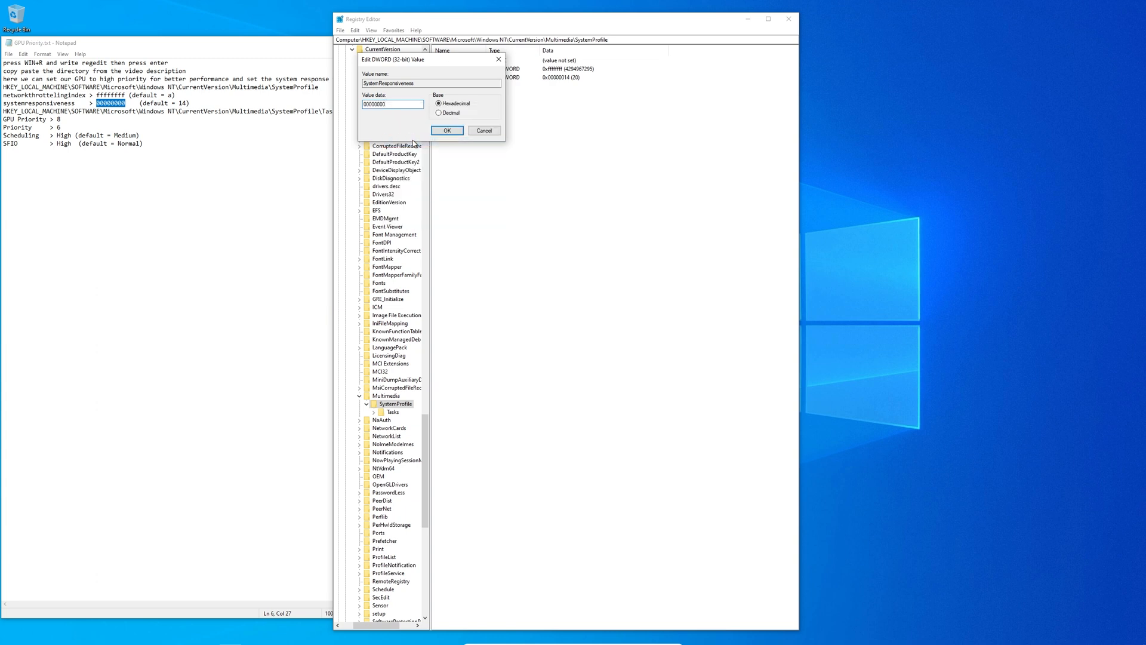
left_click(447, 130)
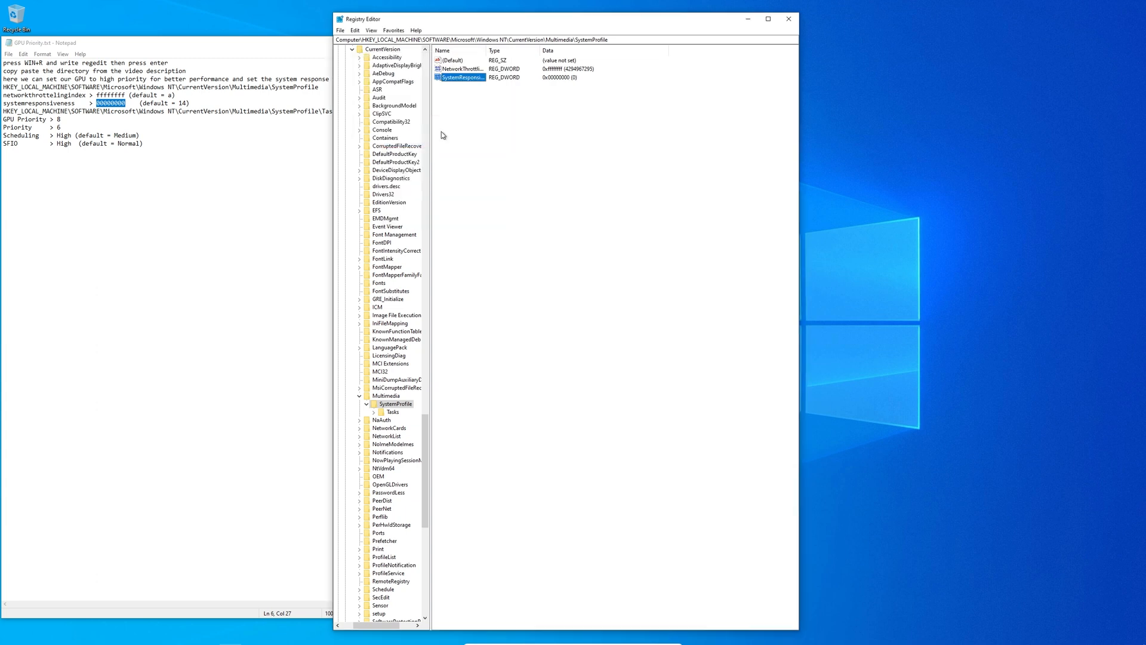
left_click(393, 411)
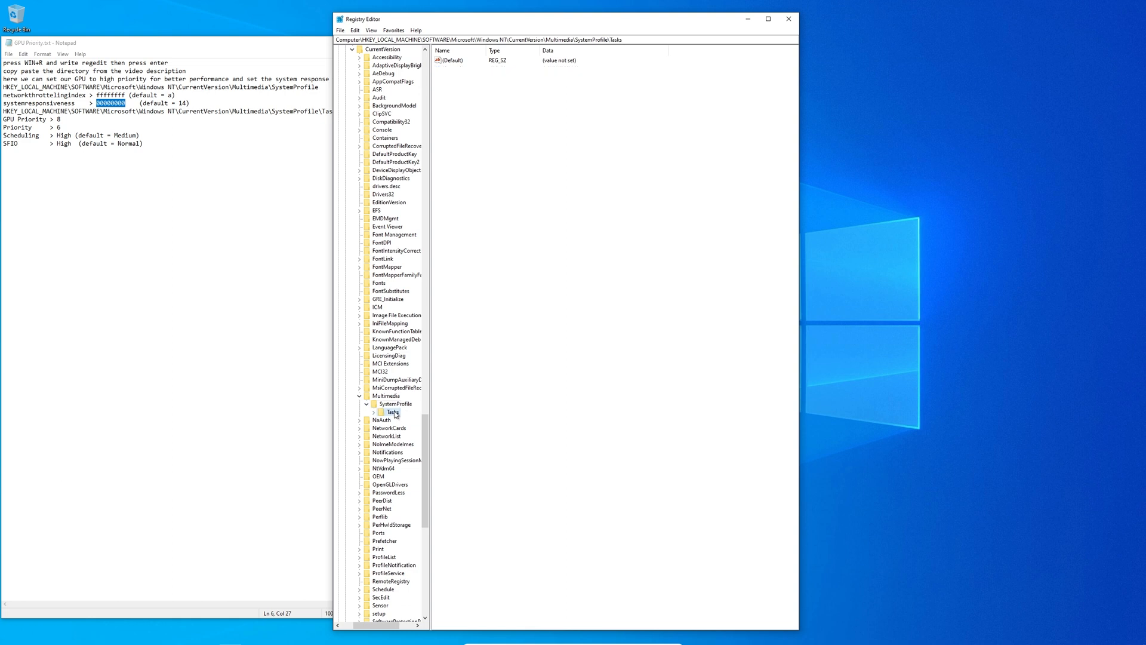
Expand Tasks, open the Games task and set its Priority to 6.
left_click(373, 412)
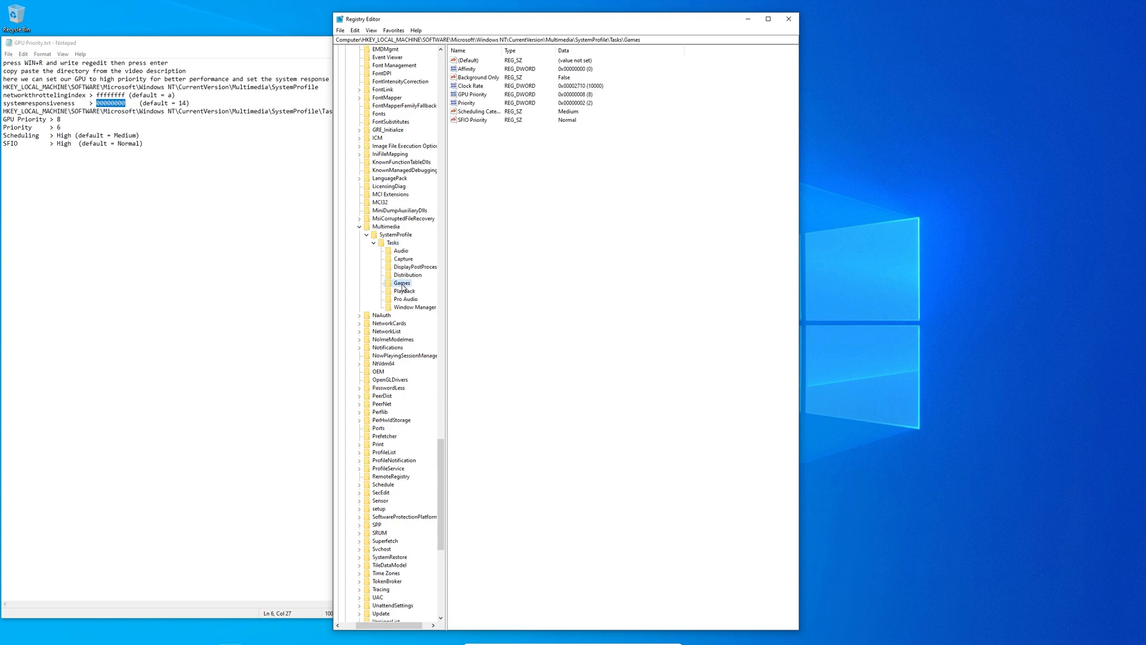
left_click(471, 93)
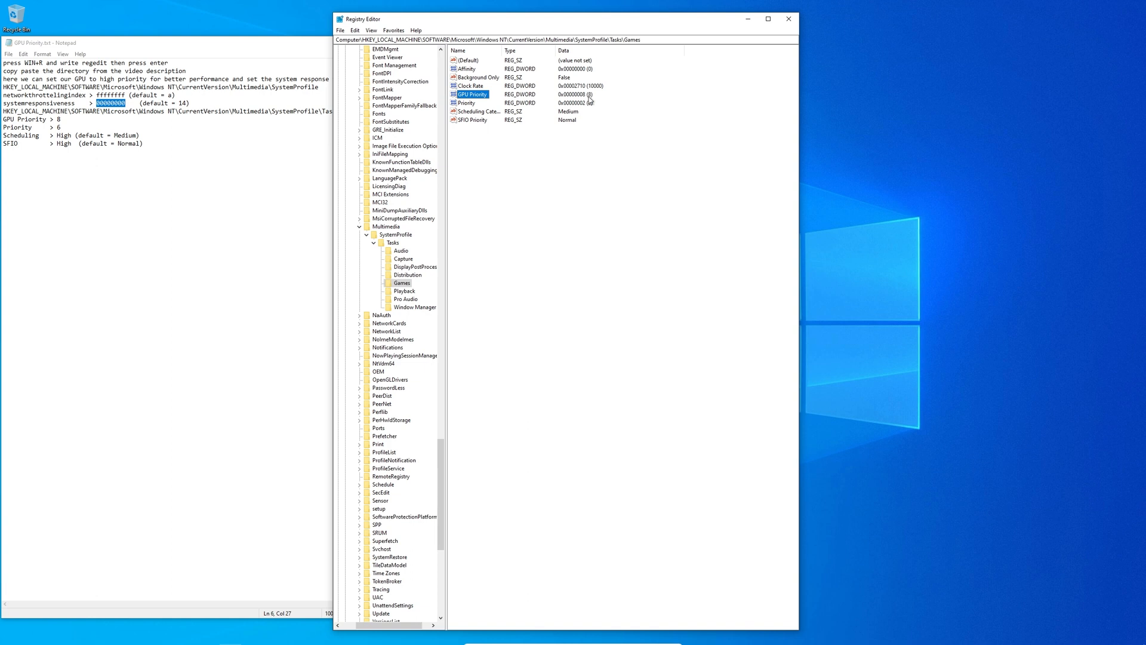
double_click(465, 102)
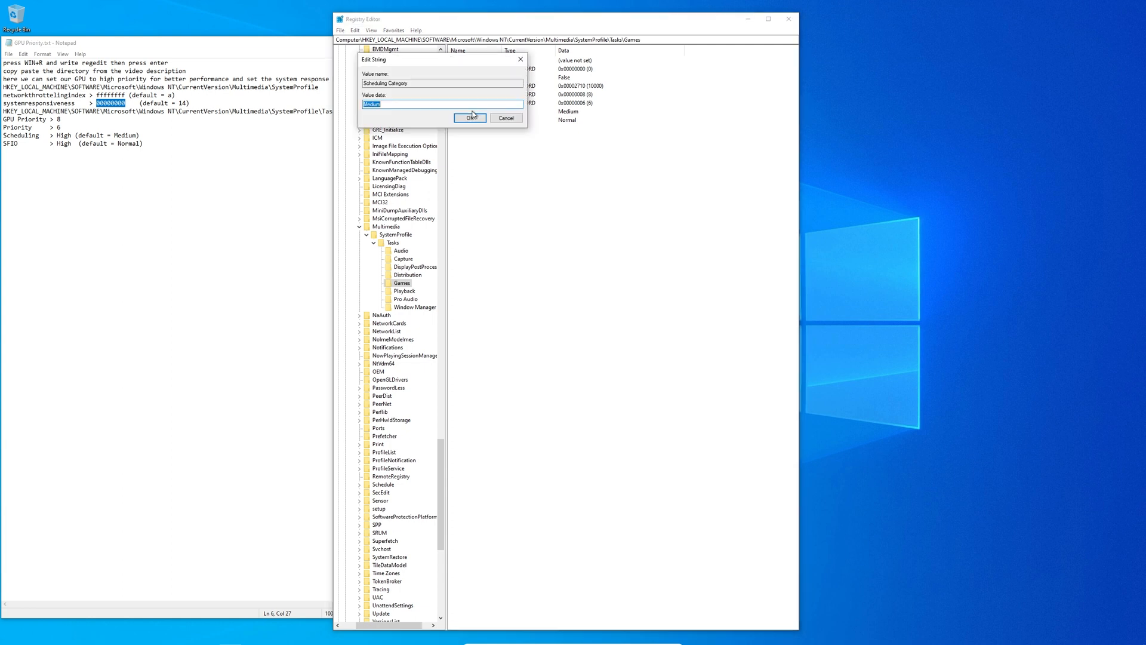
Set the Games task's Scheduling Category and SFIO Priority both to High.
type("High")
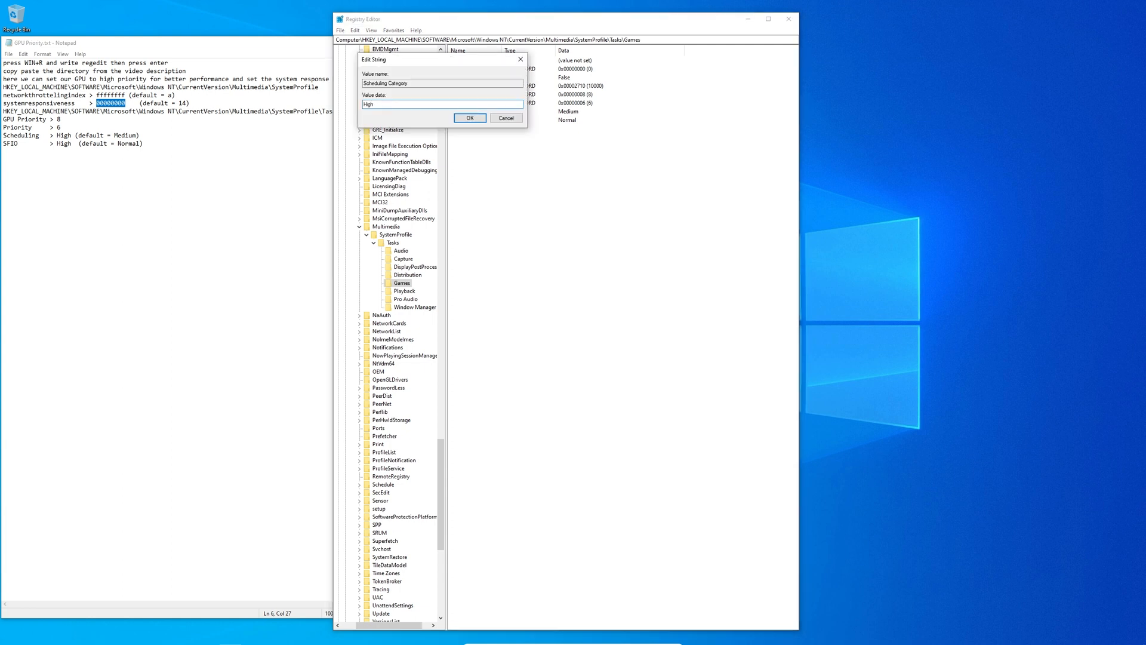
left_click(469, 118)
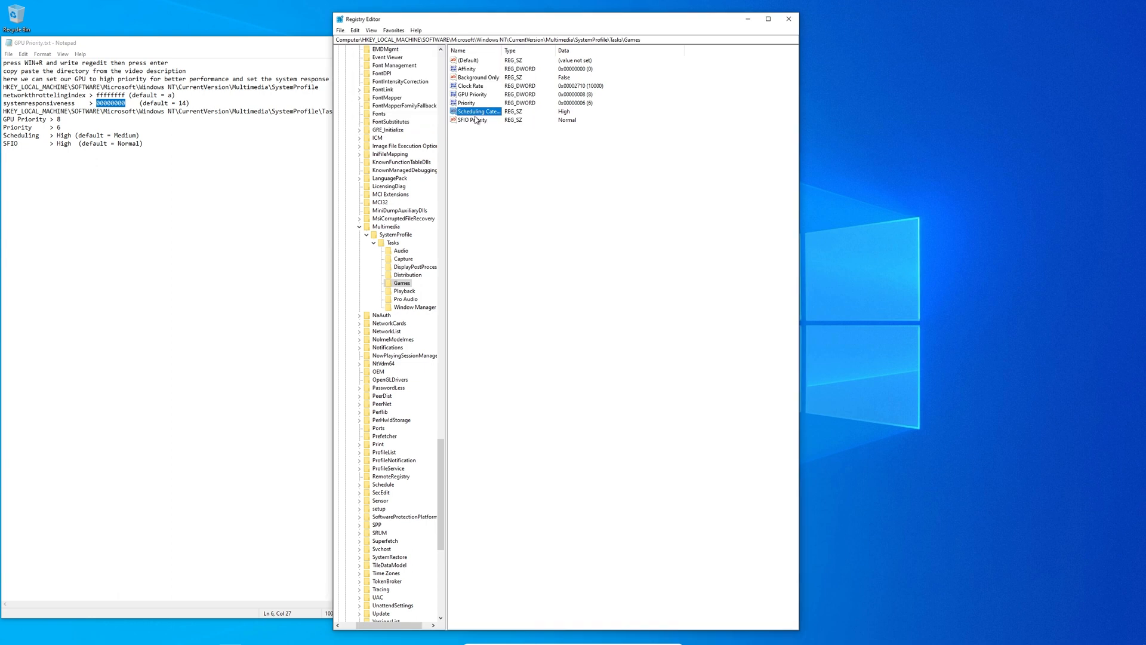
double_click(475, 120)
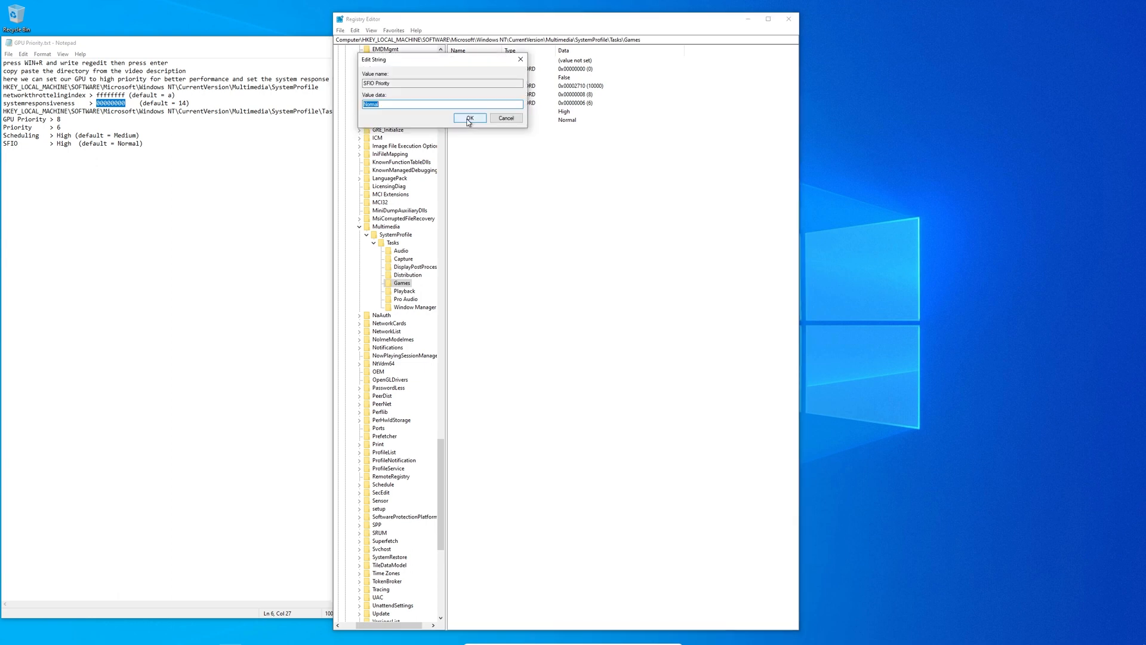
type("High")
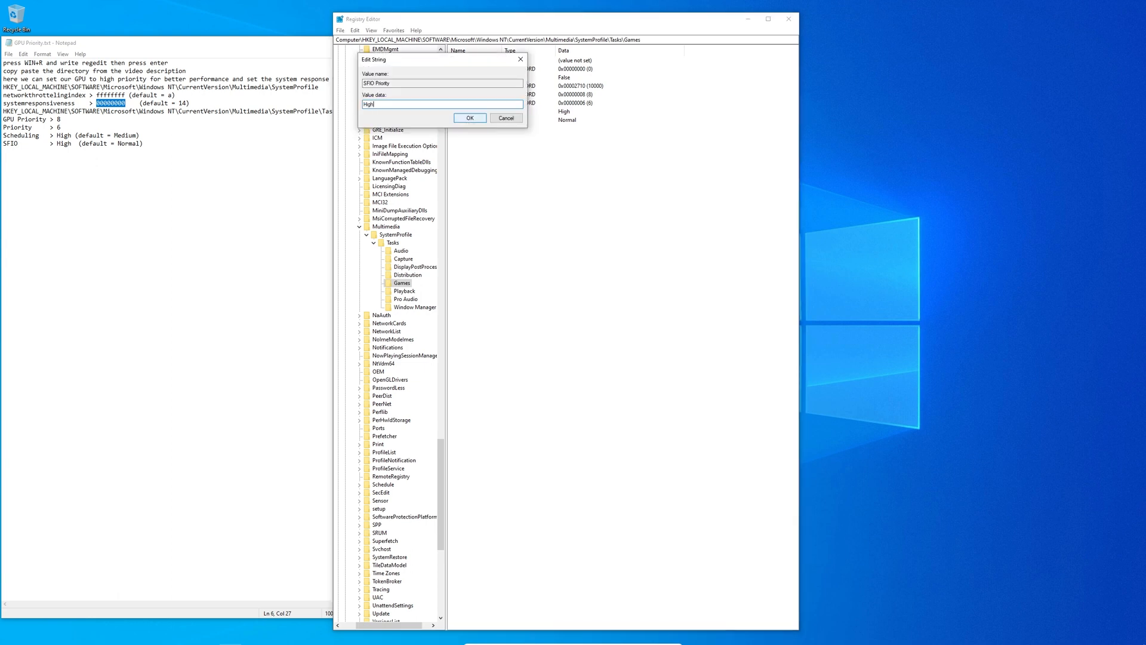
left_click(469, 117)
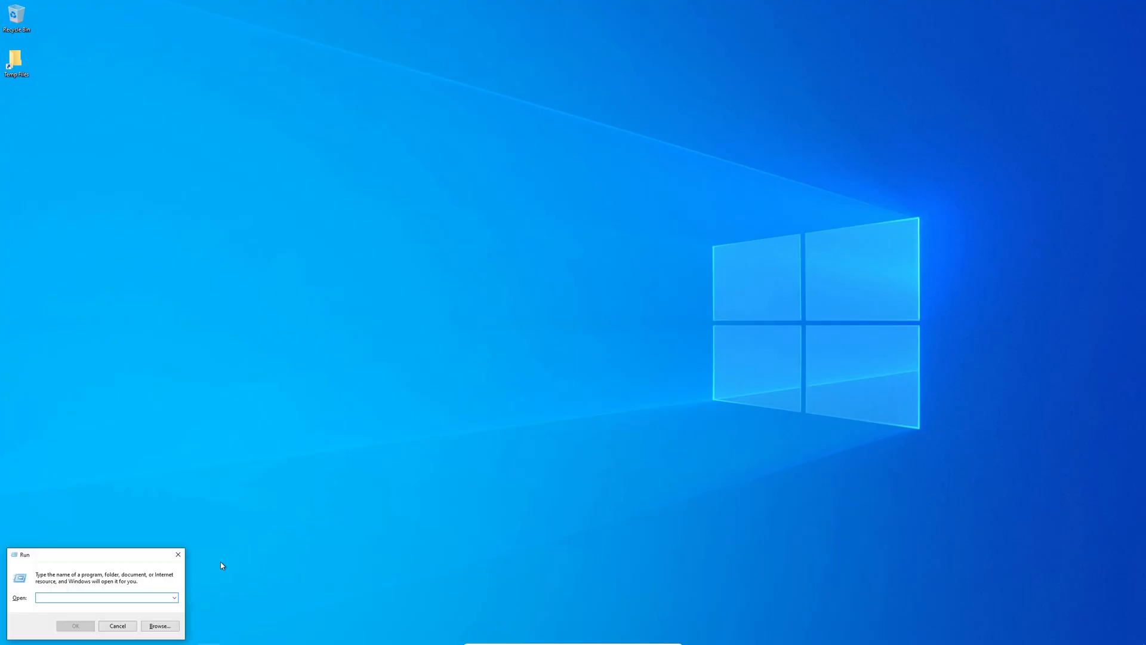
Run useraccountcontrolsettings and raise the UAC slider to Always notify.
type("users")
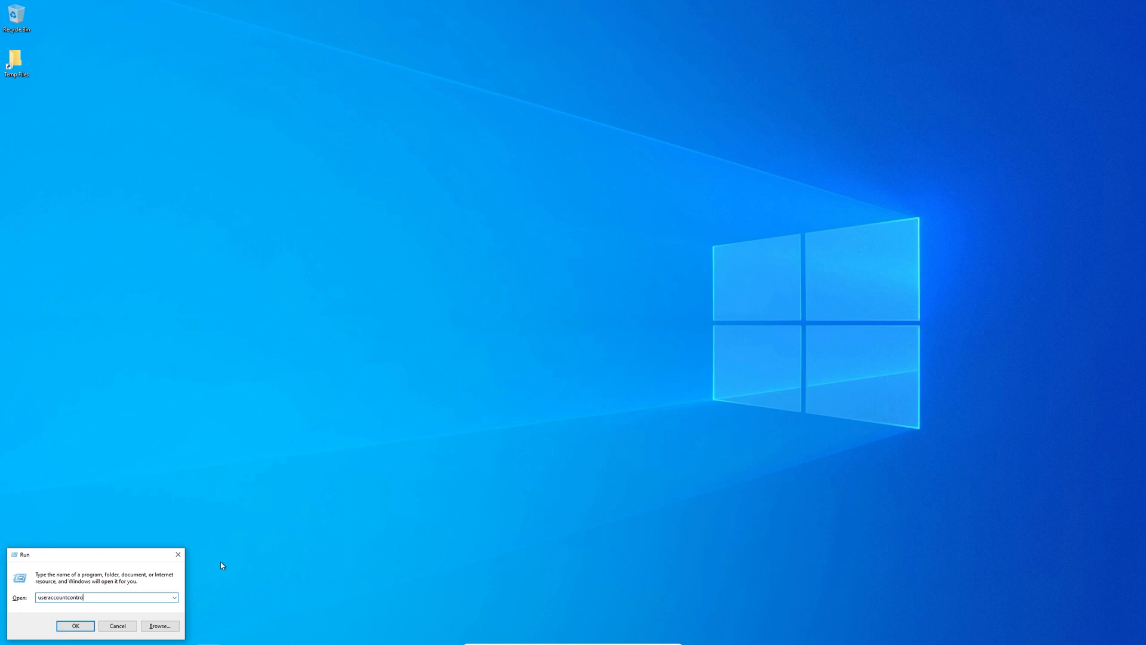
type("settings")
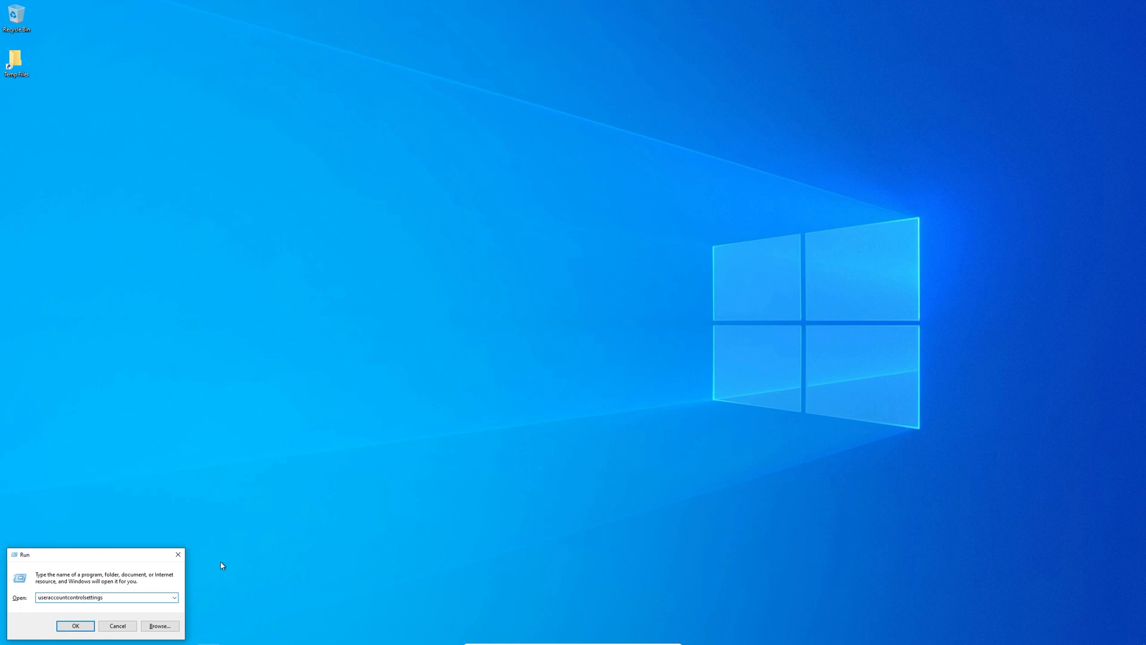
left_click(75, 626)
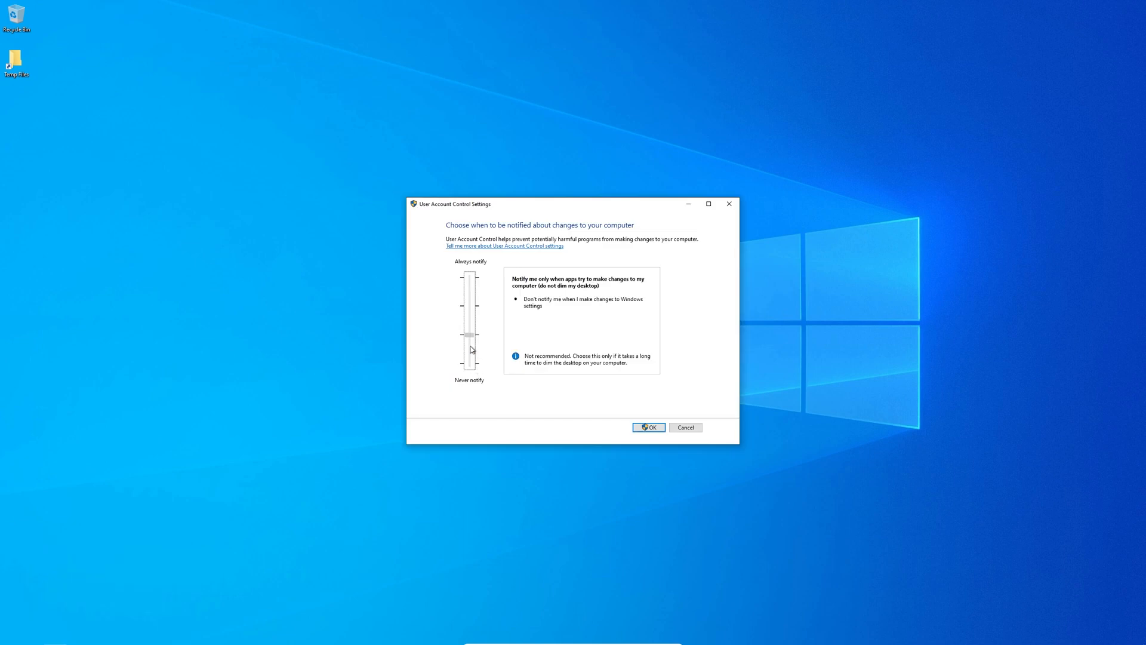
left_click_drag(469, 335, 470, 278)
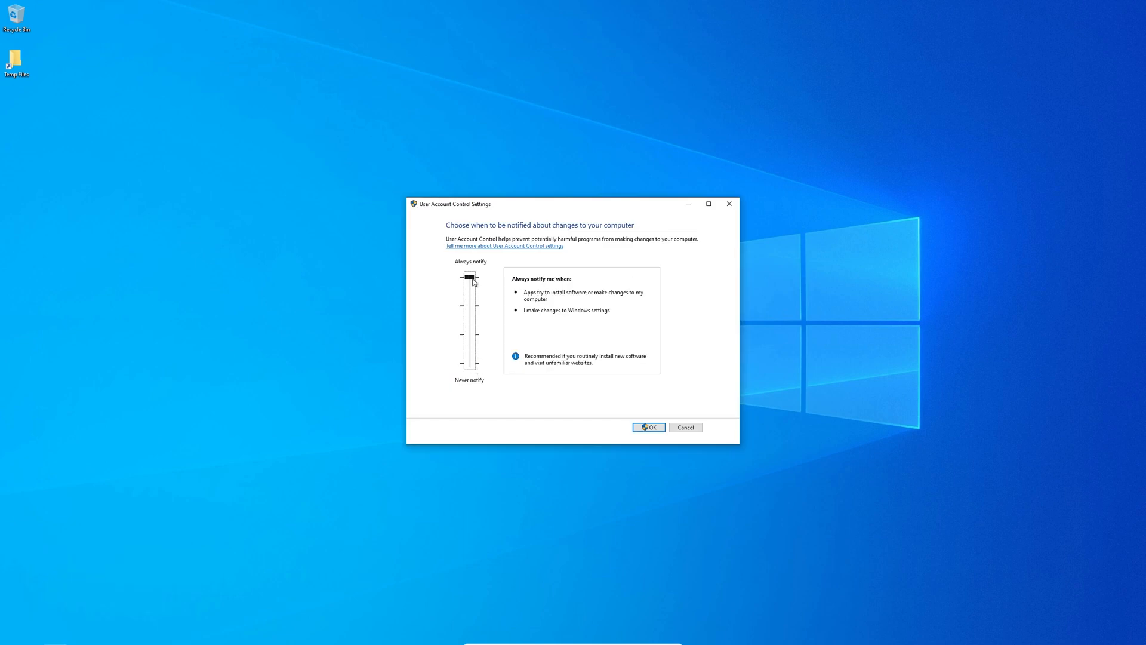
left_click(647, 427)
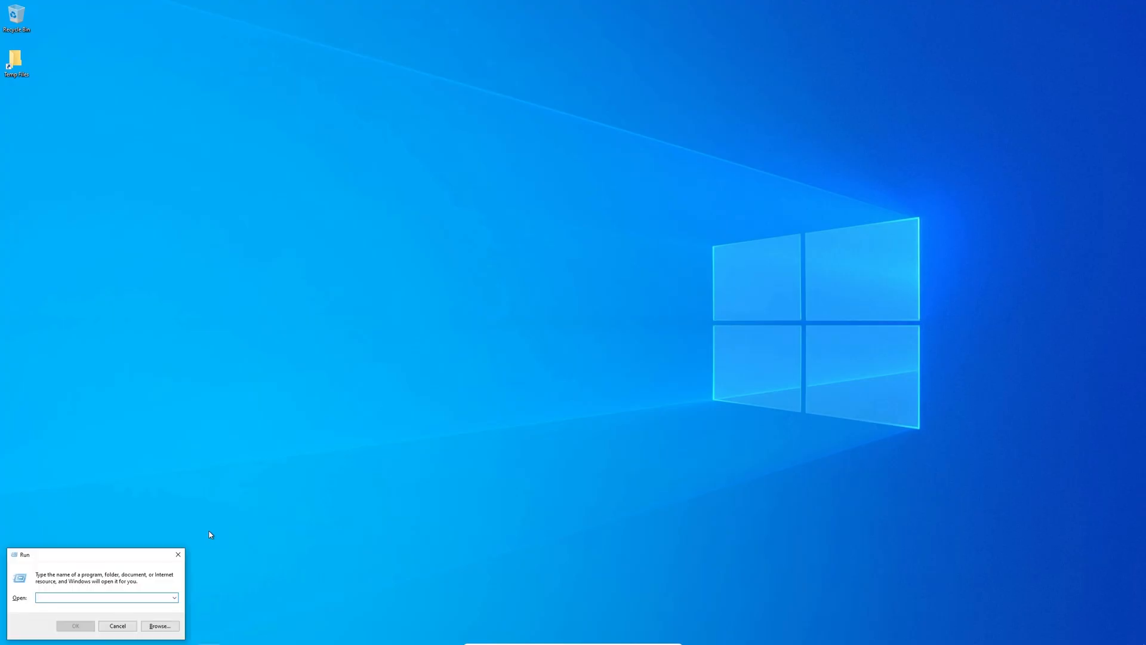
Run ncpa.cpl and open the Ethernet adapter's Properties.
type("ncpa.cpl")
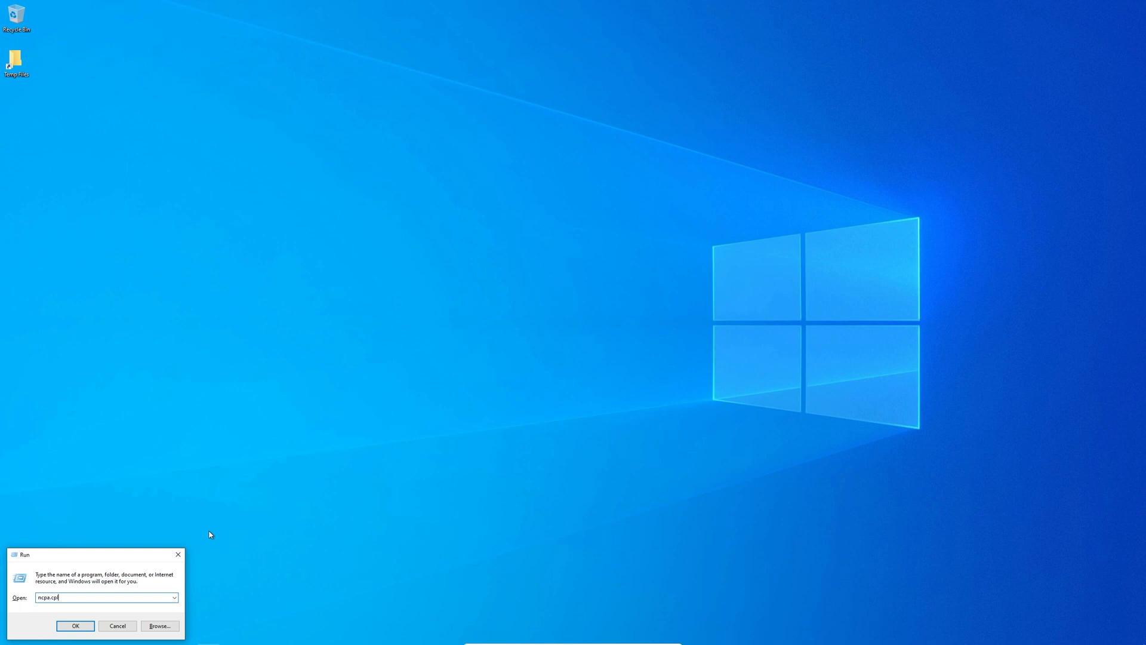
left_click(74, 626)
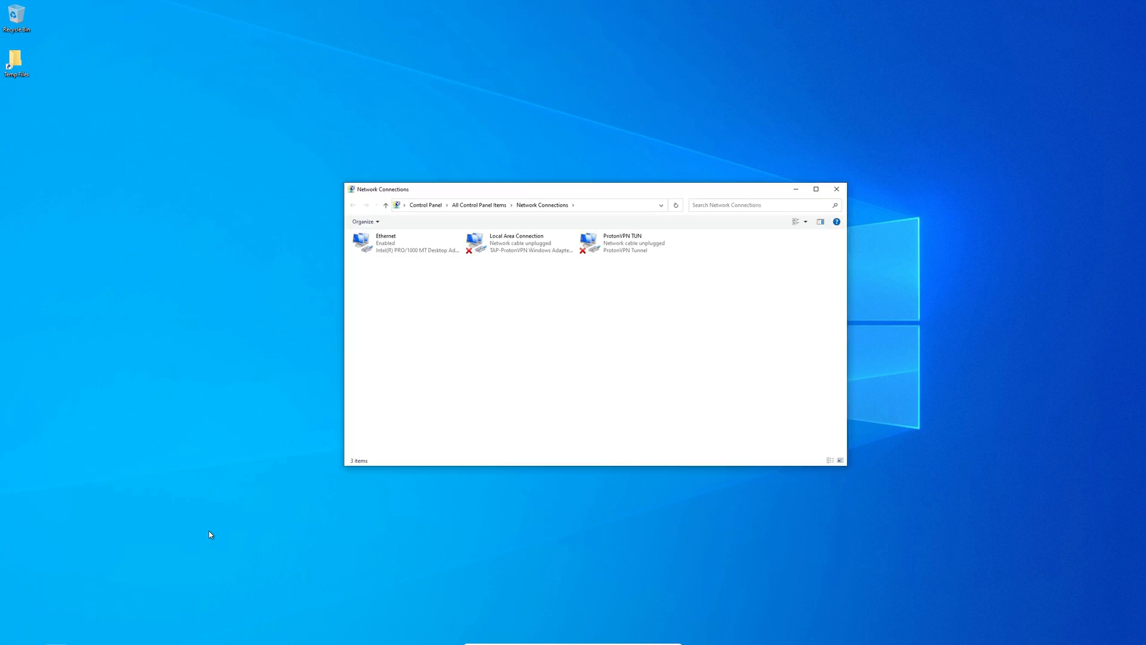
right_click(385, 242)
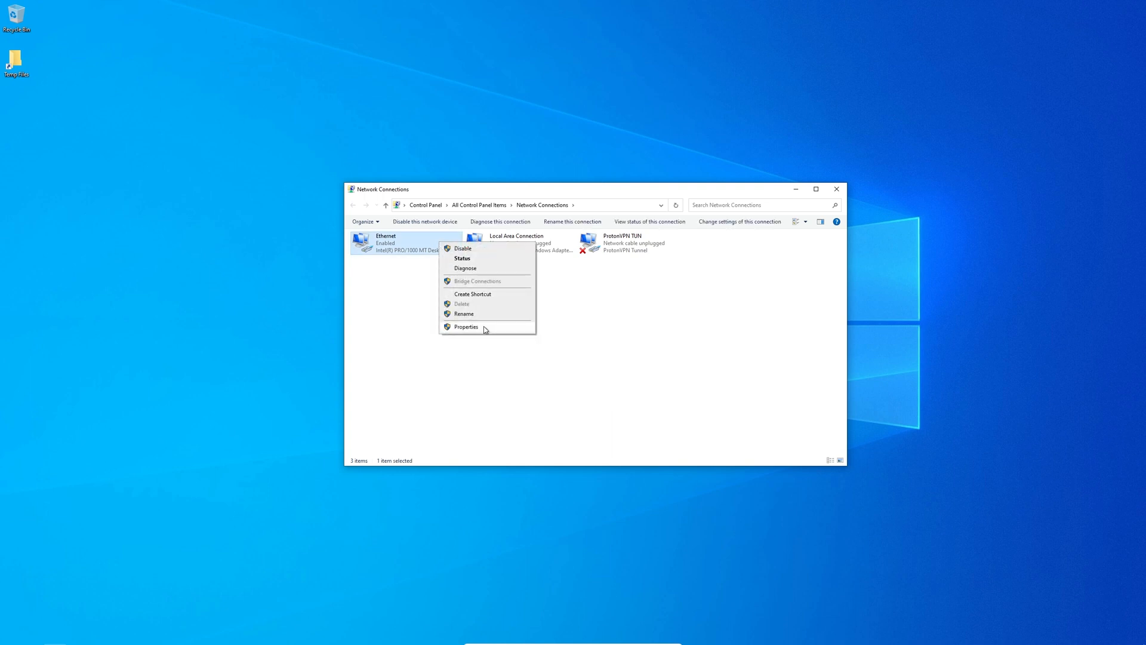
left_click(465, 326)
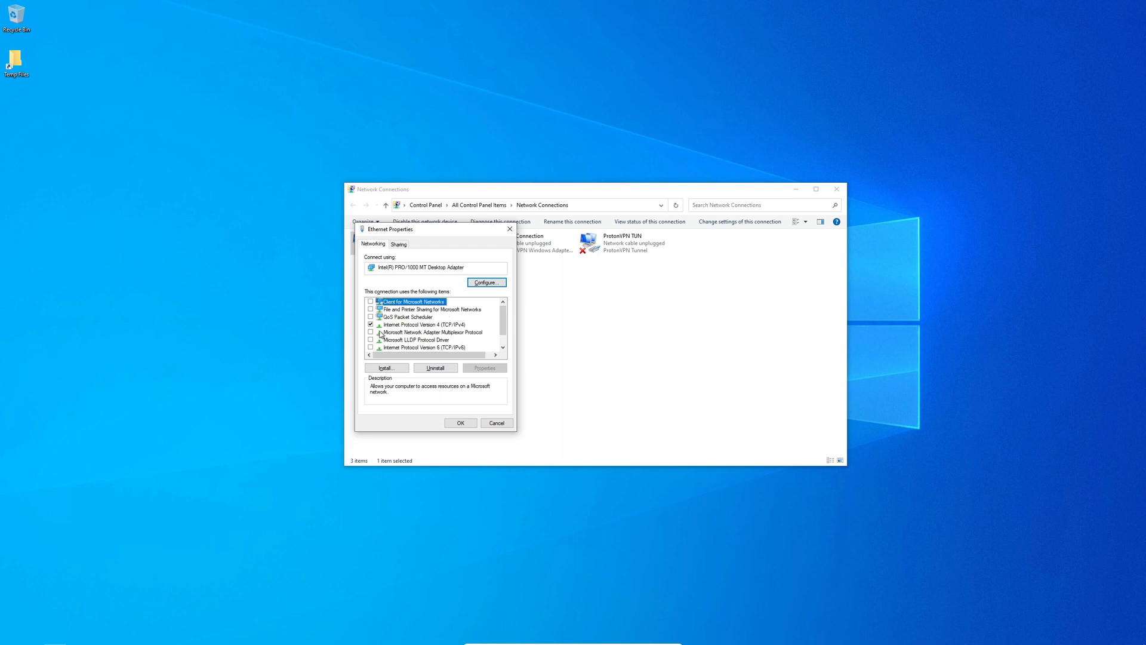
left_click(422, 323)
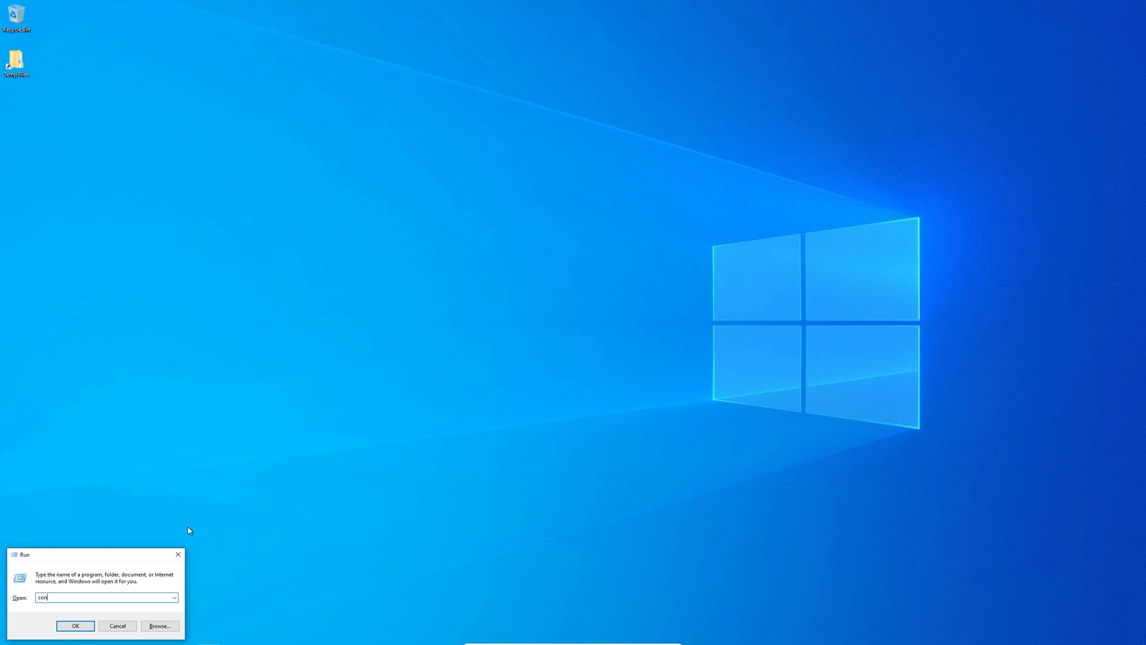
Run 'control mmsys.cpl sounds' and bring up options in the Playback device list.
type("control mmsys.cpl so")
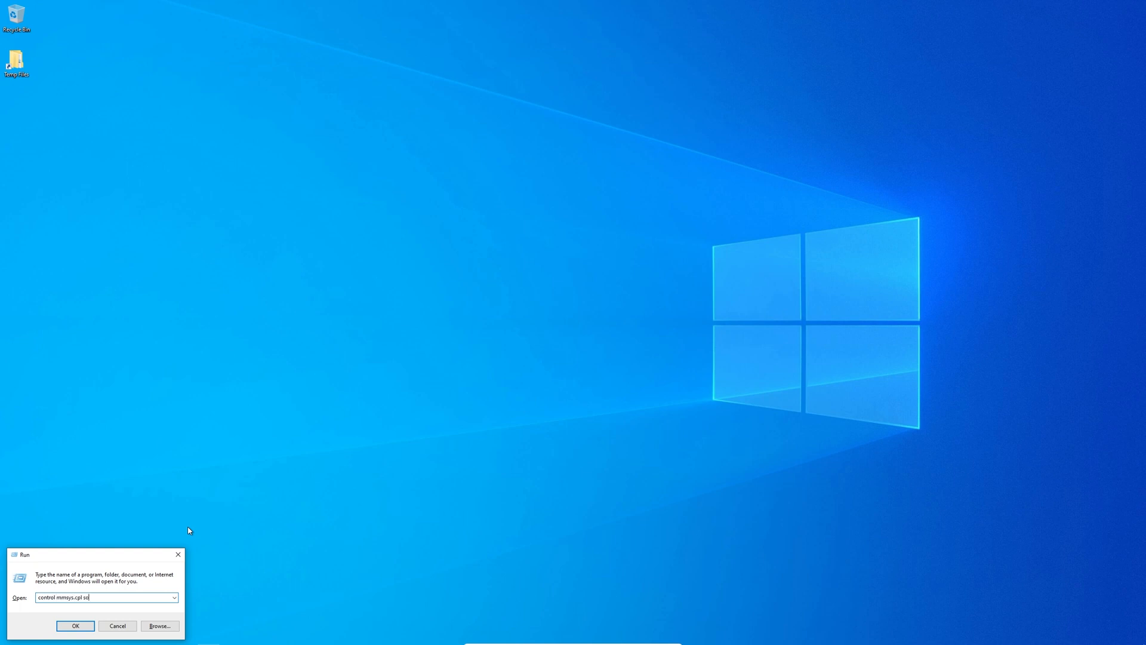
left_click(74, 626)
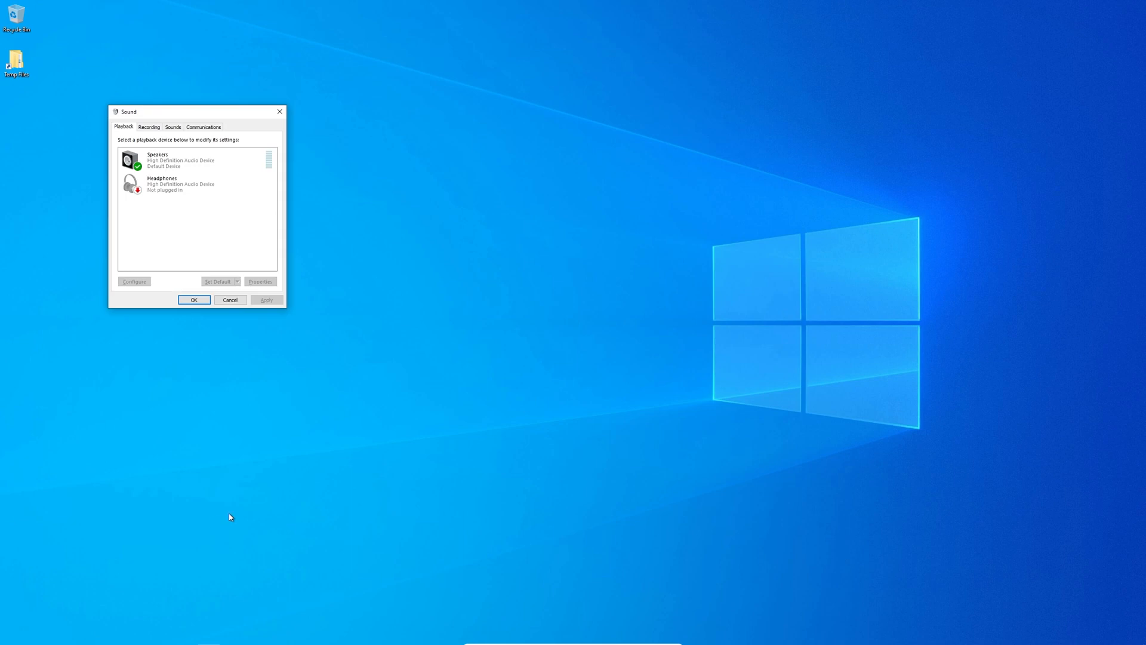
mouse_move(166, 220)
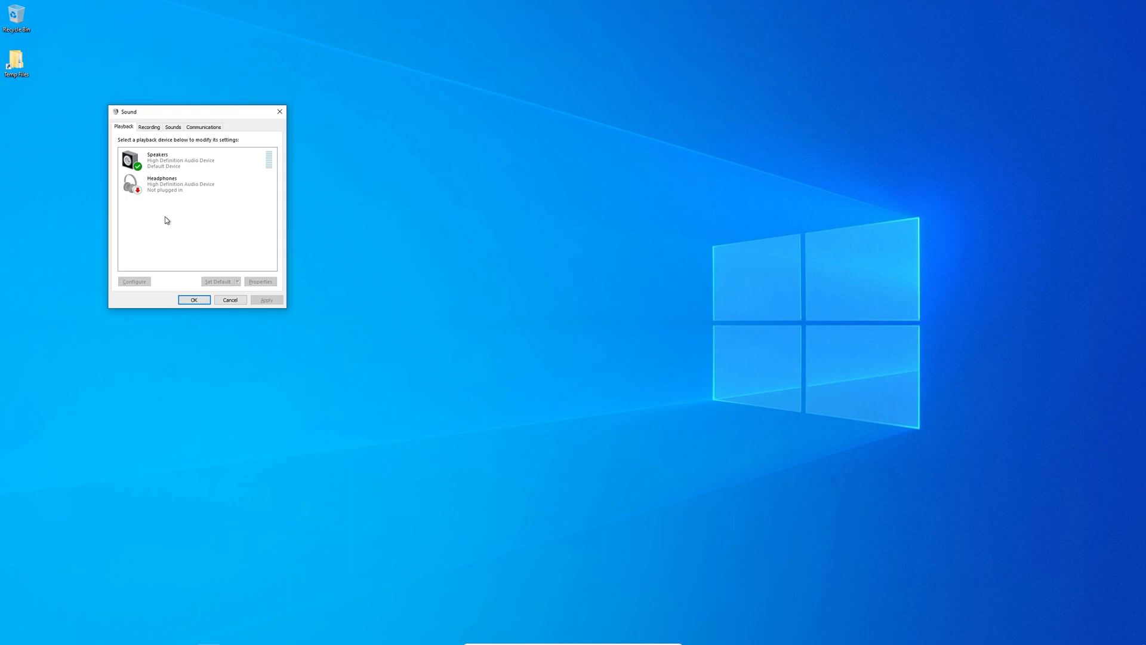
right_click(162, 183)
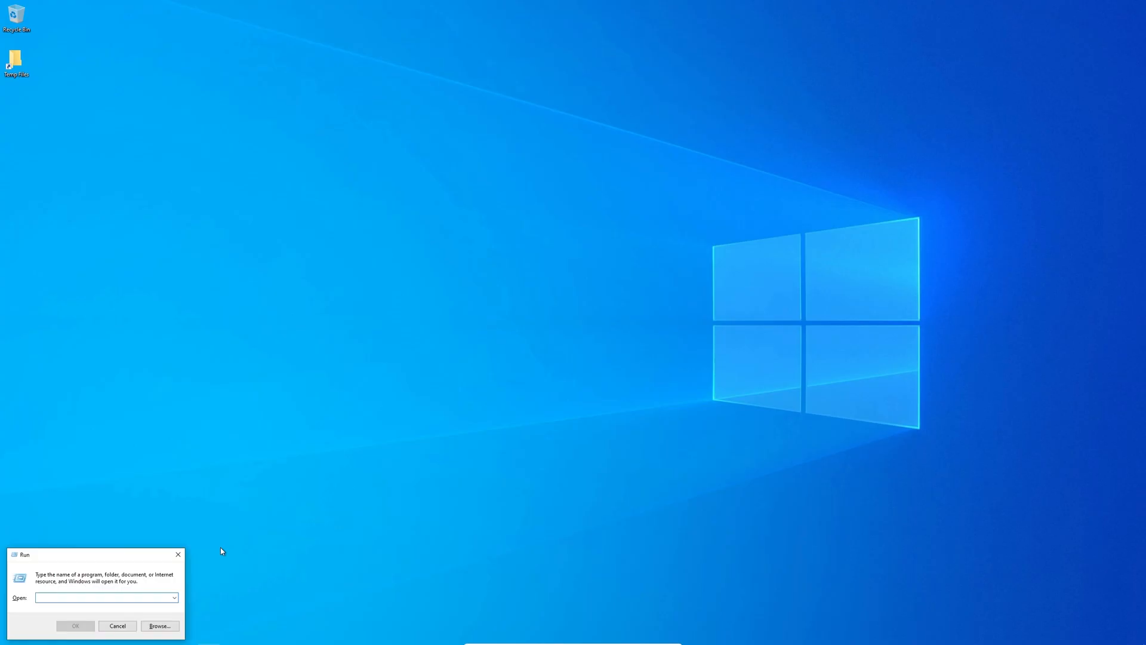
Run optionalfeatures to launch the Windows Features window.
type("optionalfe")
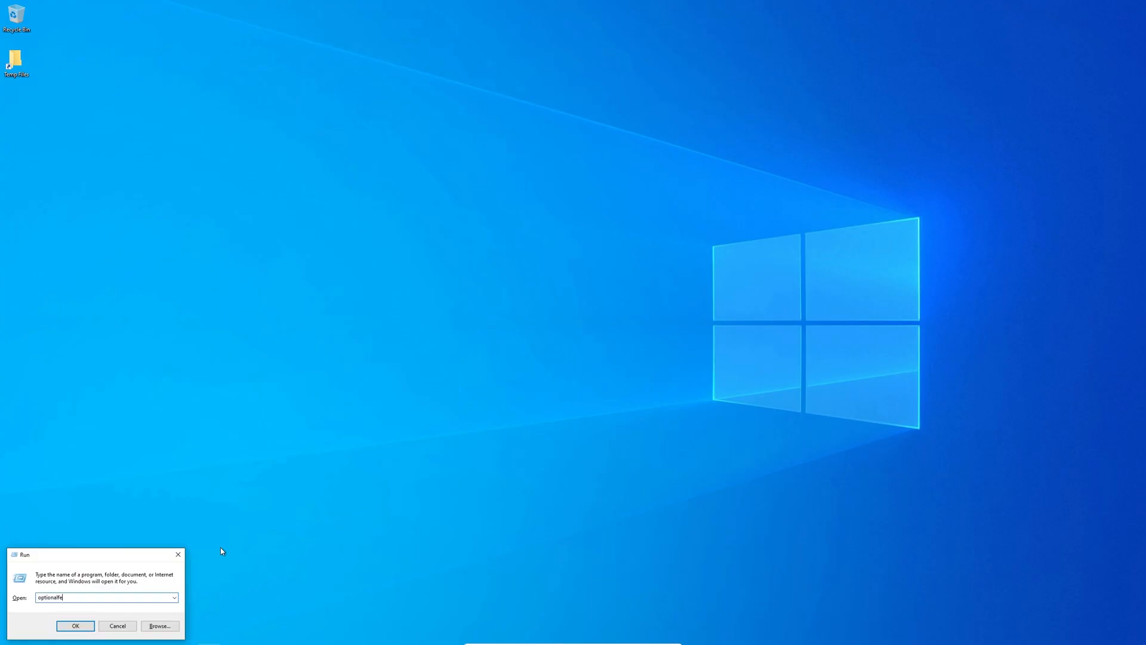
type("atures")
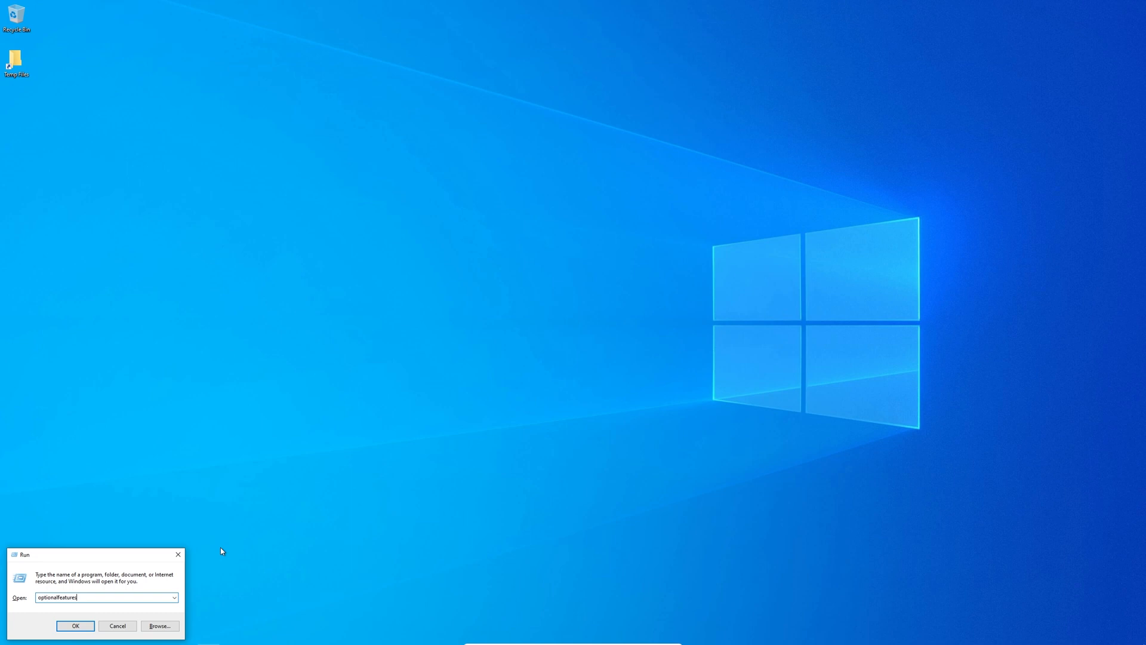
left_click(74, 626)
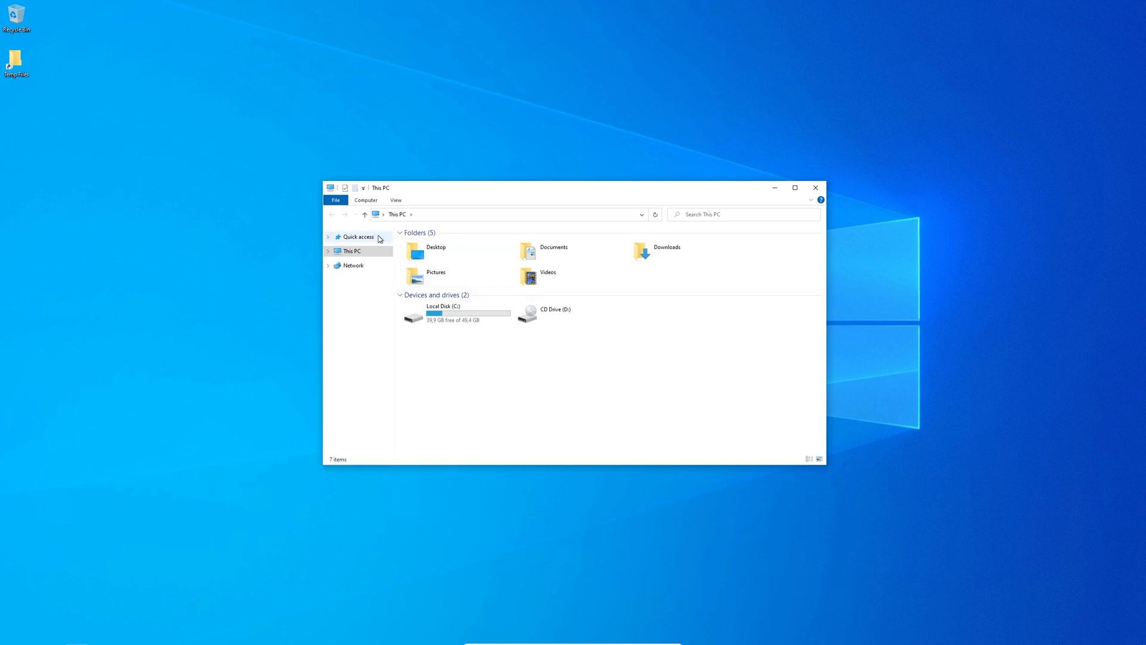
Open Folder Options from the Quick access context menu.
right_click(359, 236)
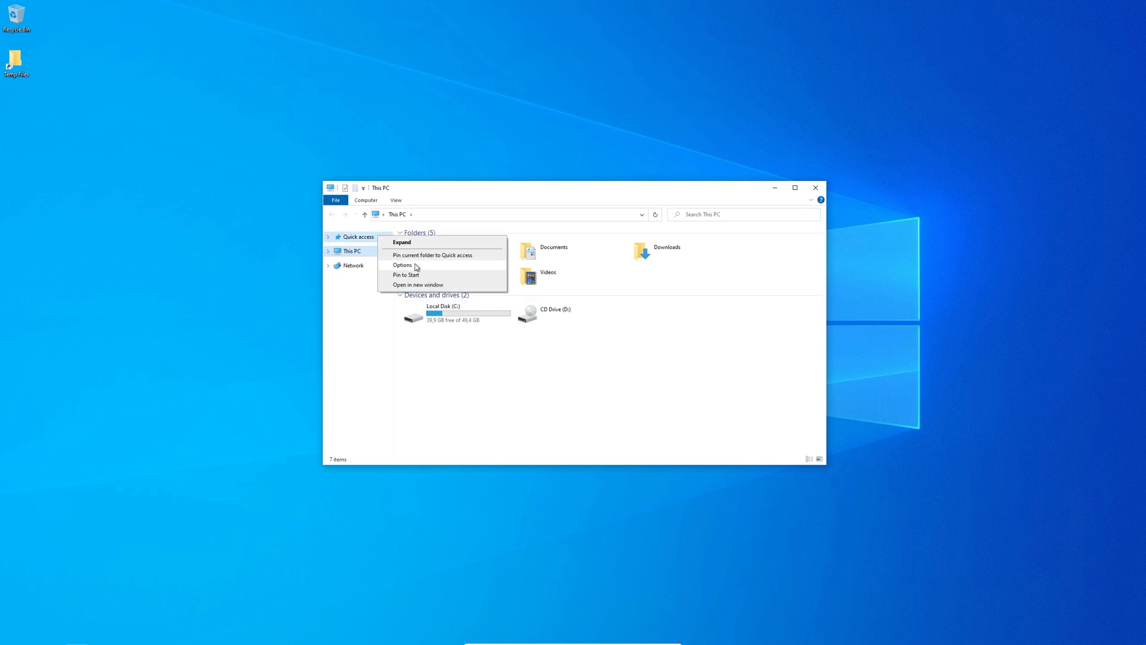
left_click(403, 264)
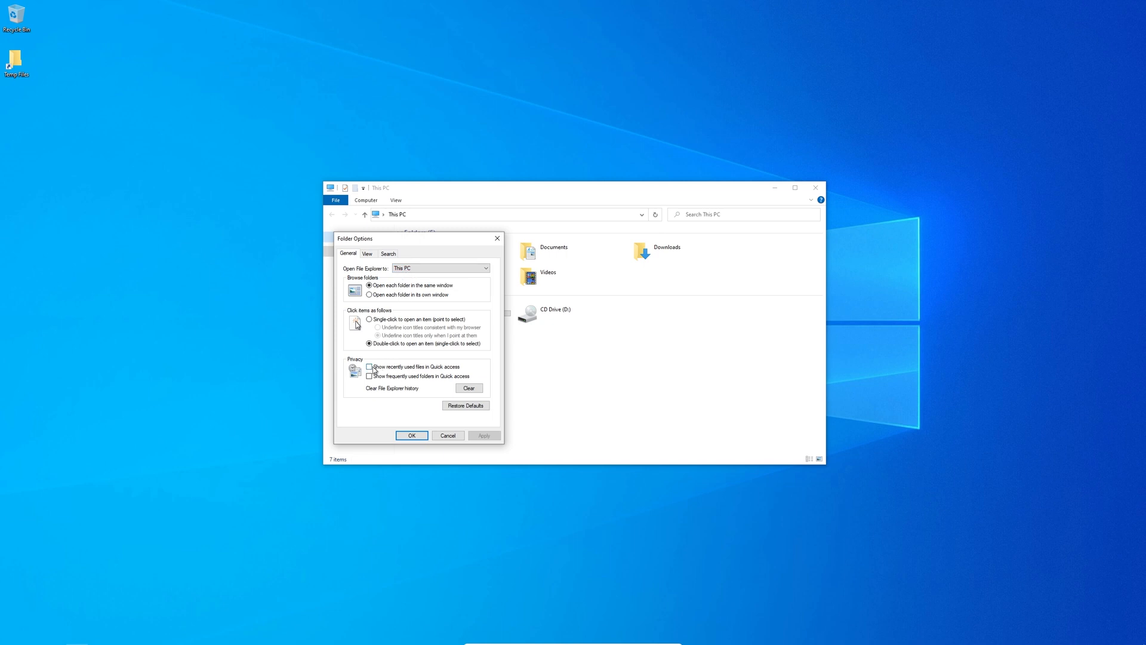
mouse_move(439, 373)
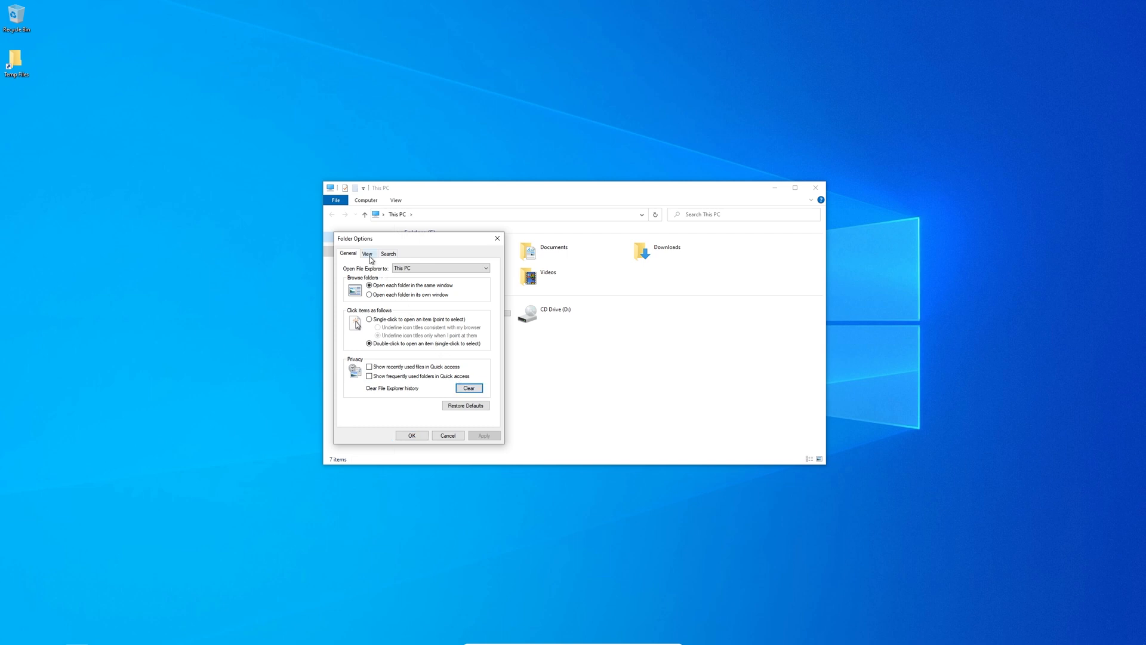
Switch Folder Options to the View tab's advanced settings.
left_click(367, 253)
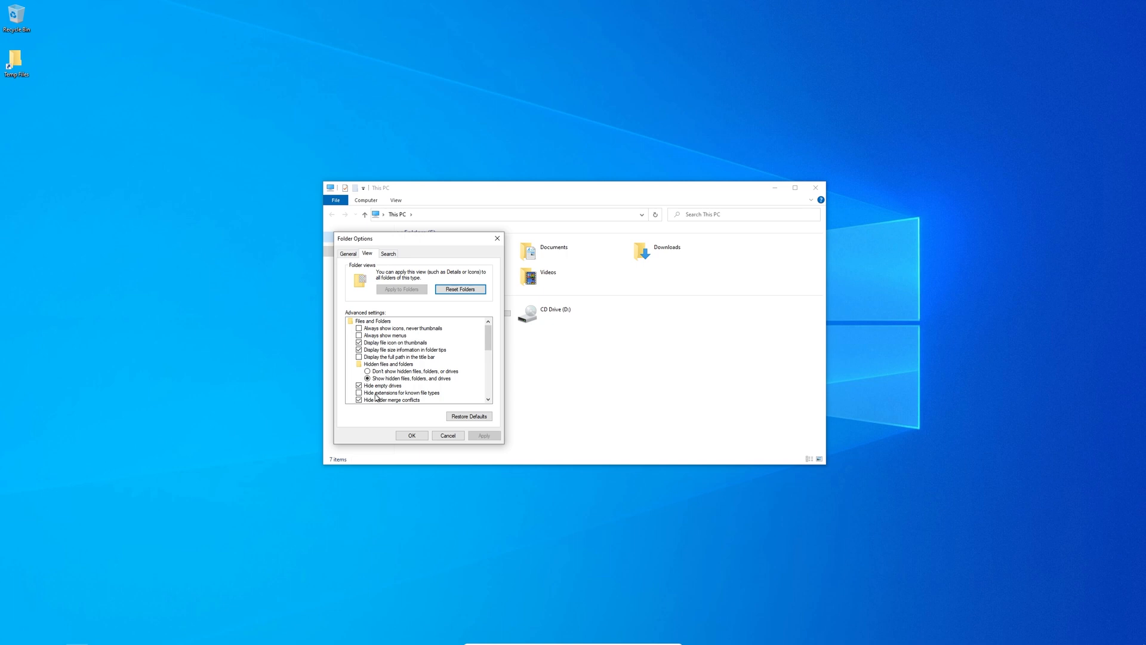
mouse_move(429, 397)
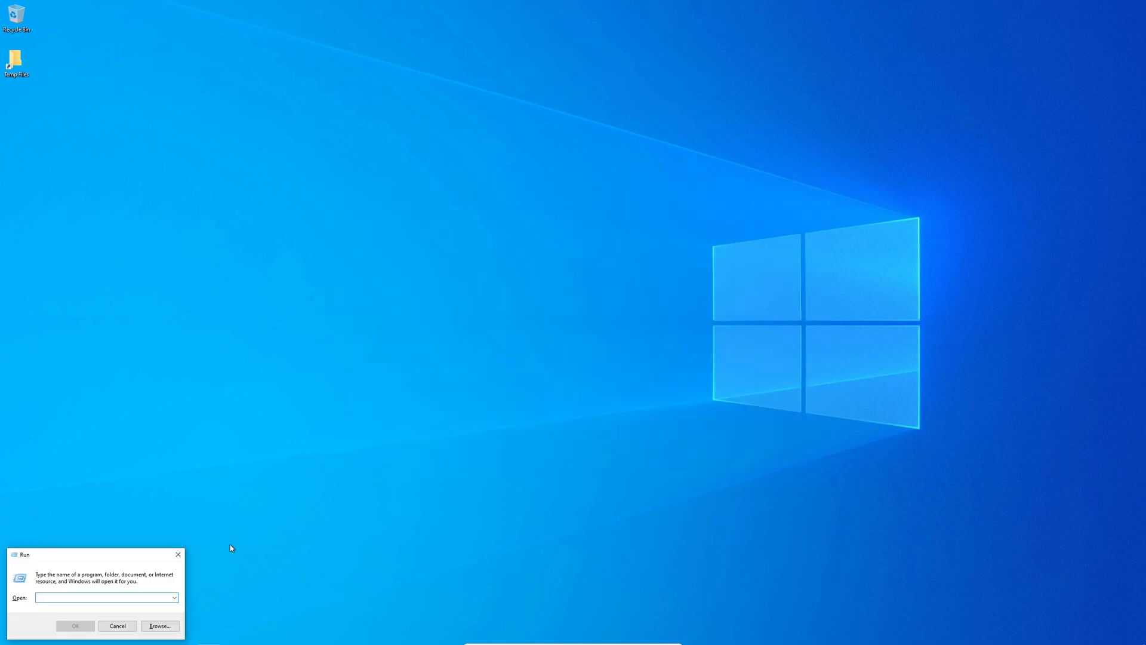
Use 'Adjust for best appearance', then disable control animations, Peek and saved taskbar thumbnails.
type("systempropertiespe")
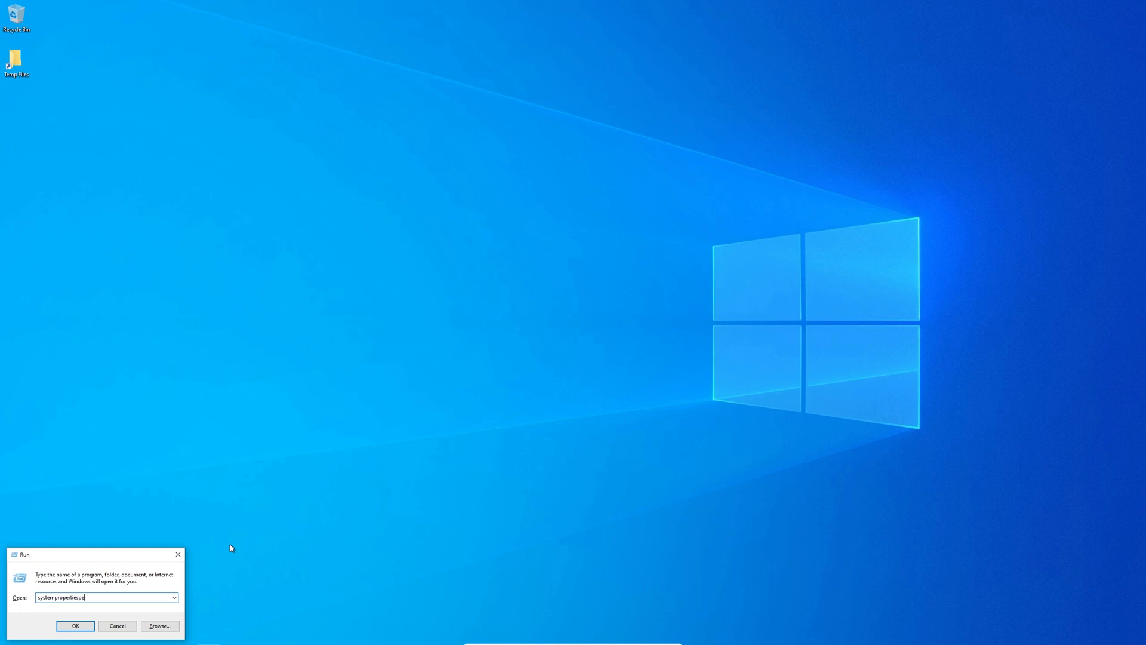
left_click(75, 625)
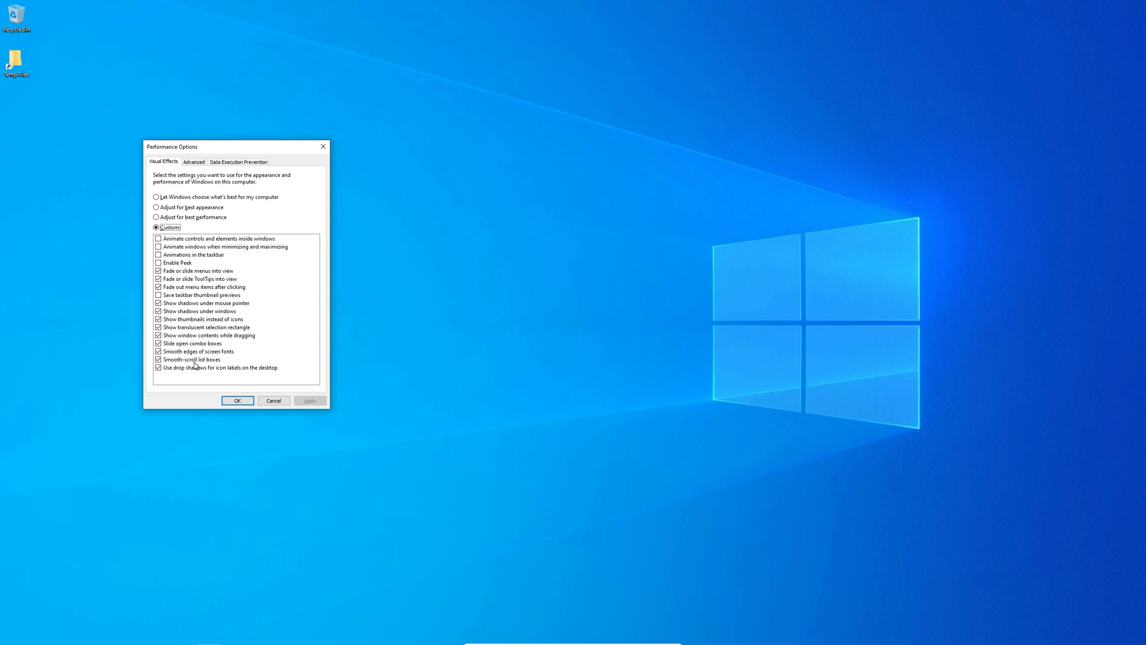
left_click(156, 207)
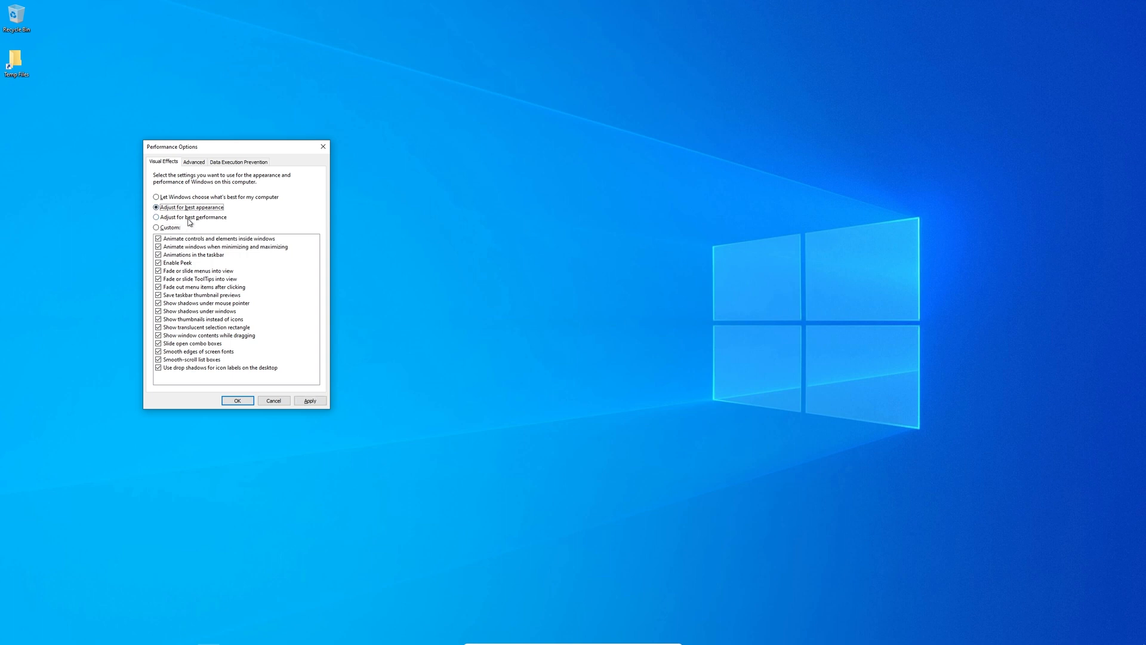
left_click(158, 239)
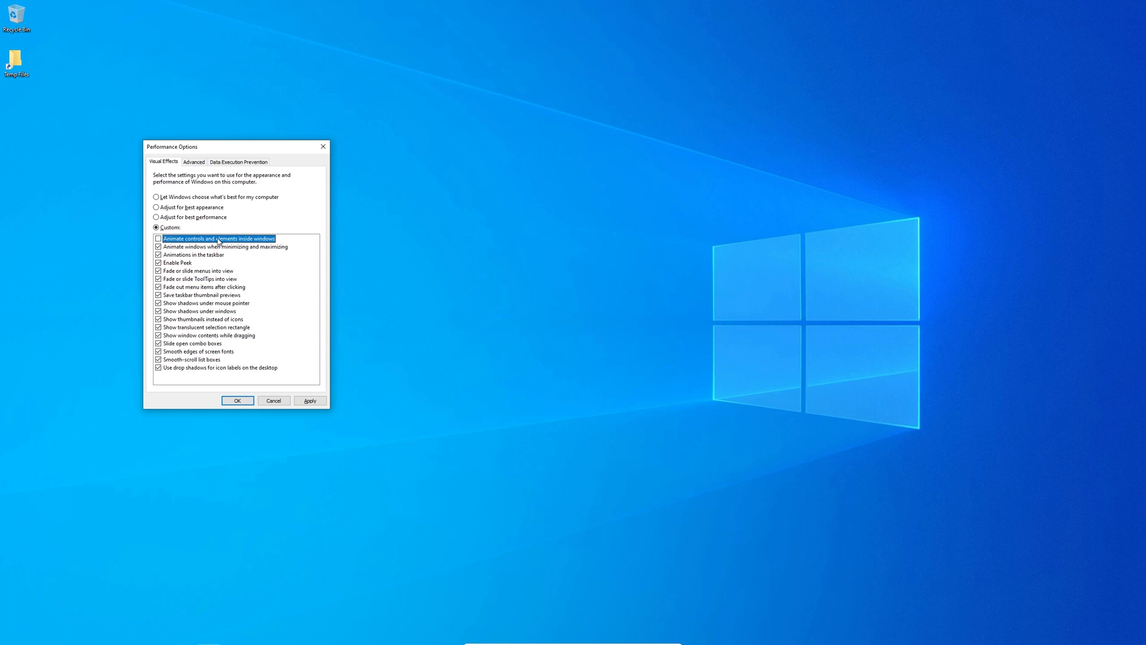
mouse_move(166, 251)
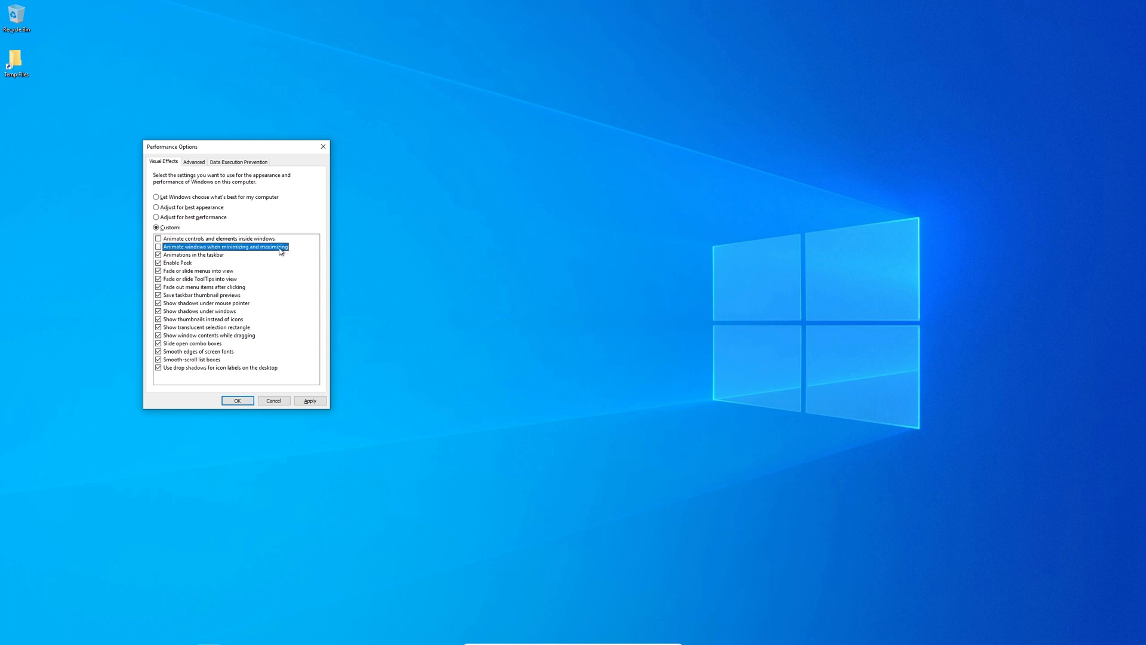
left_click(178, 262)
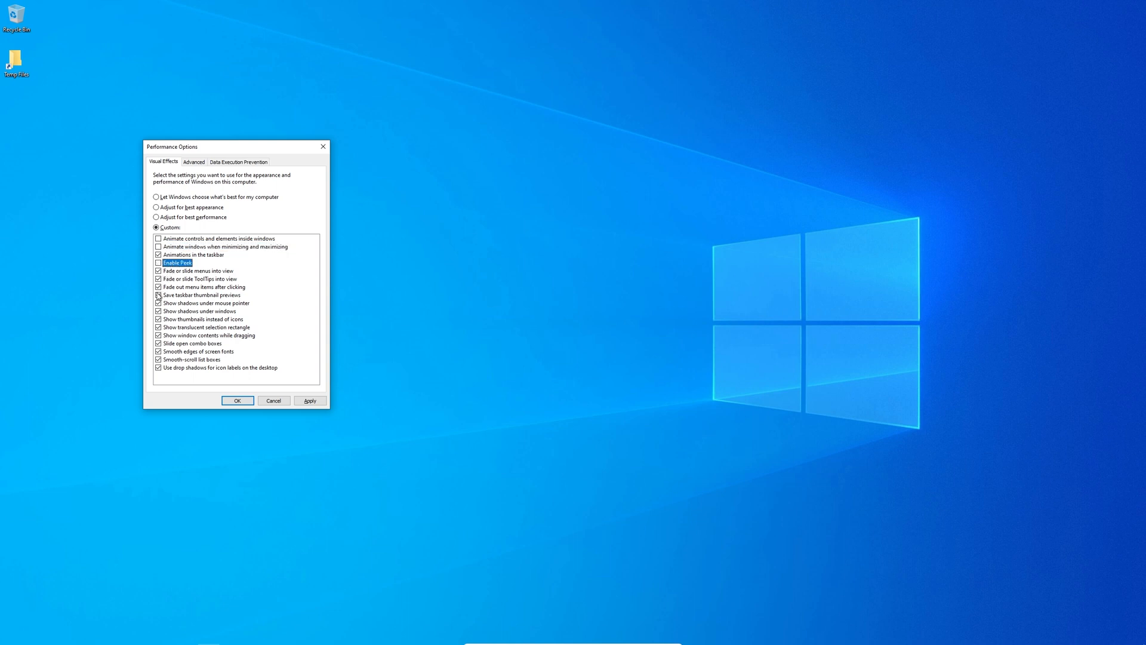
left_click(158, 295)
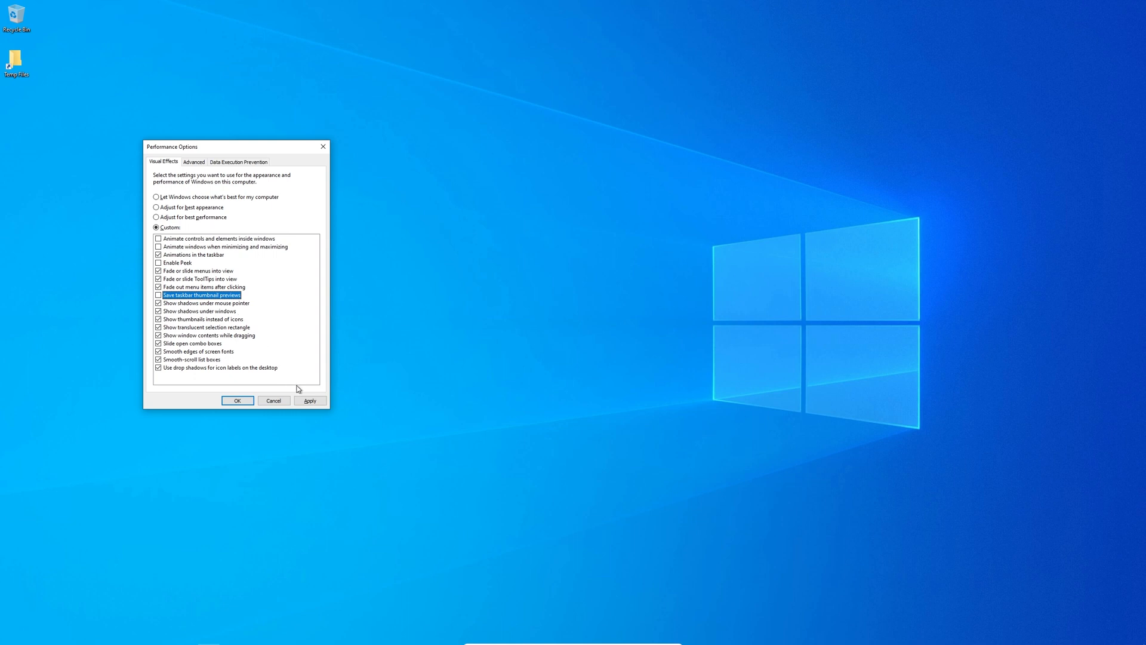